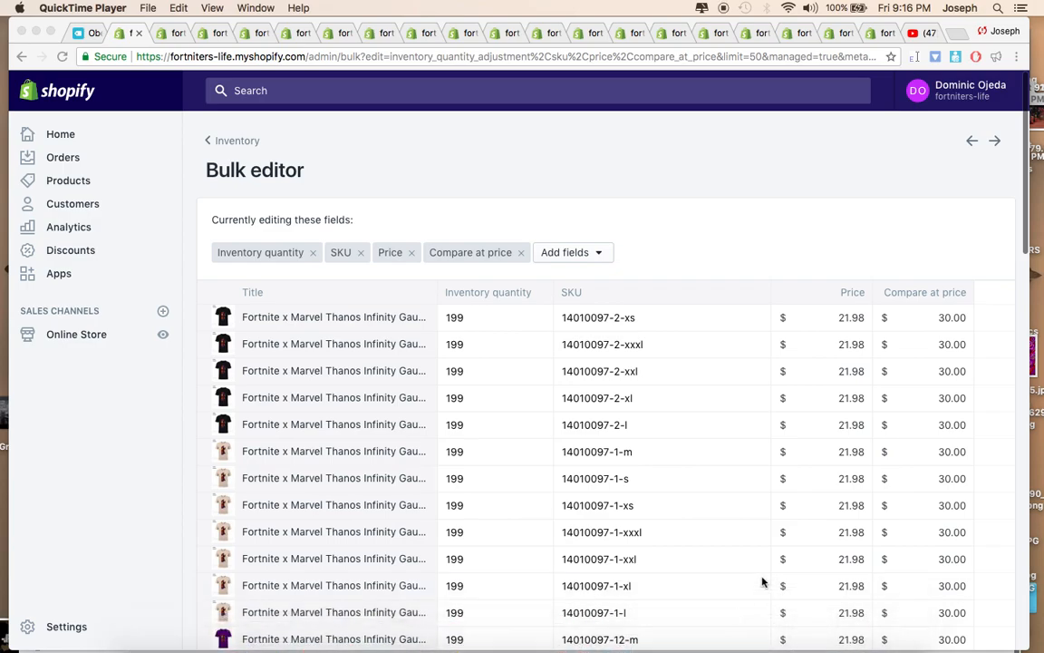
mouse_move(752, 234)
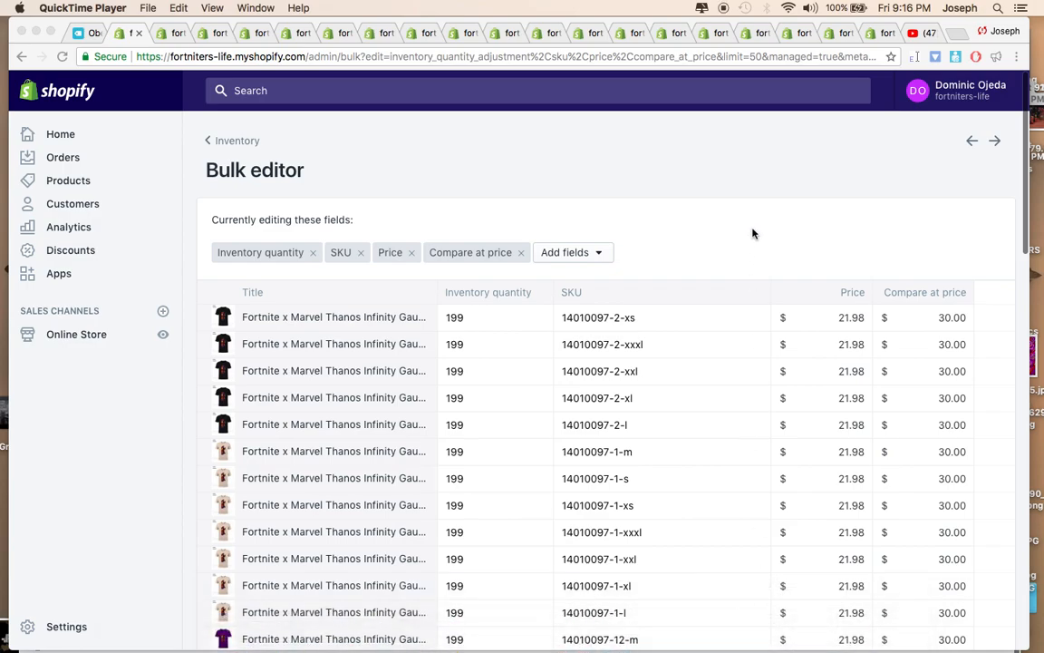
- Go to Products > Inventory to list all product variants
scroll("down", 3)
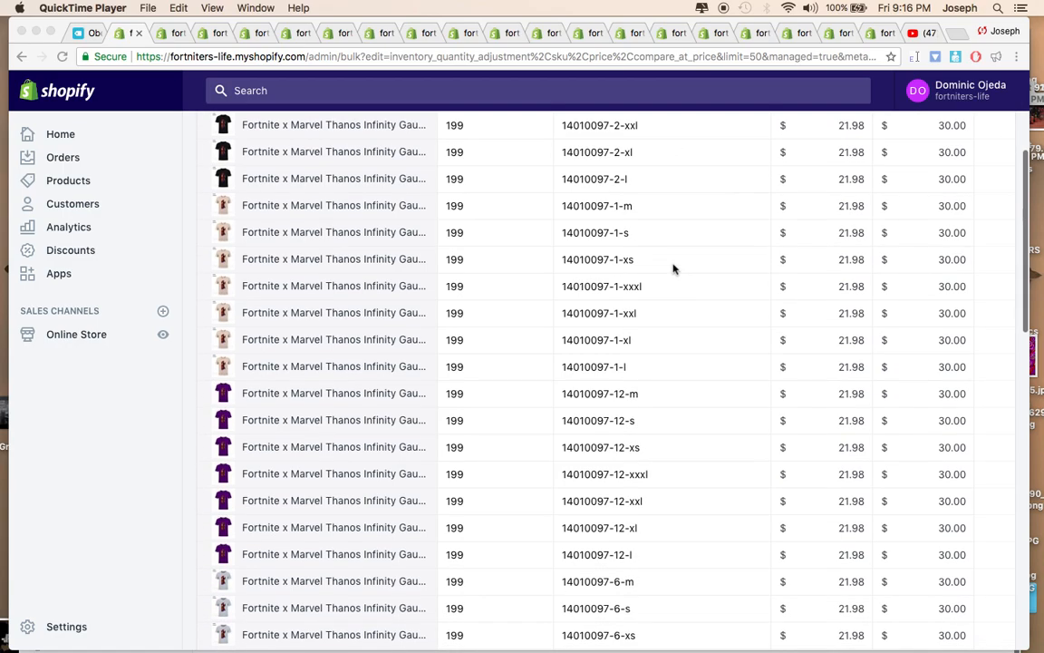
scroll("down", 3)
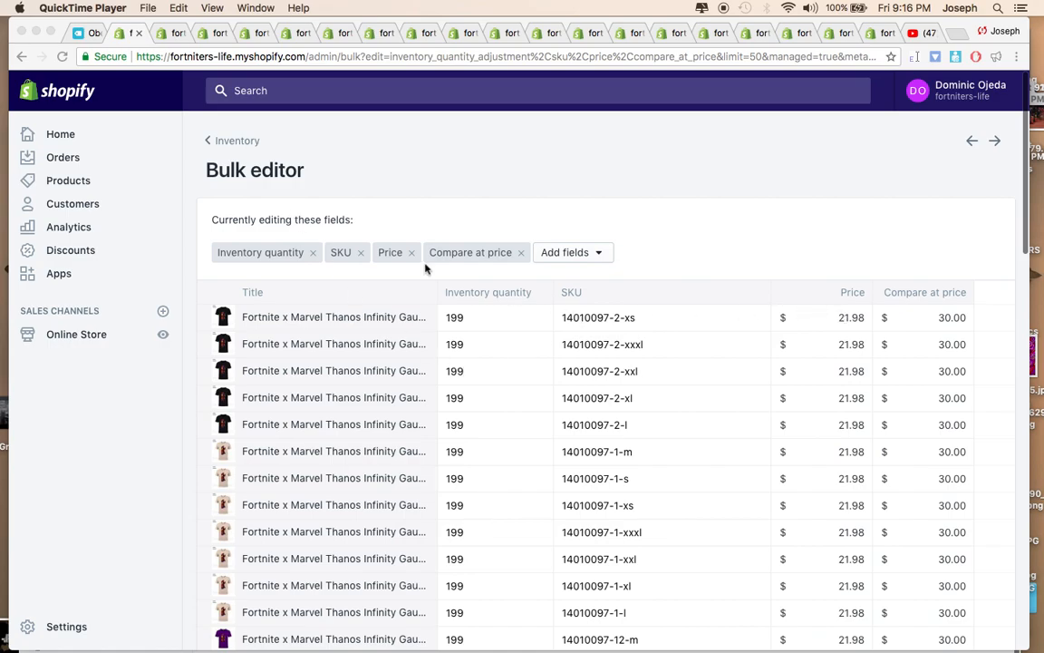
mouse_move(74, 254)
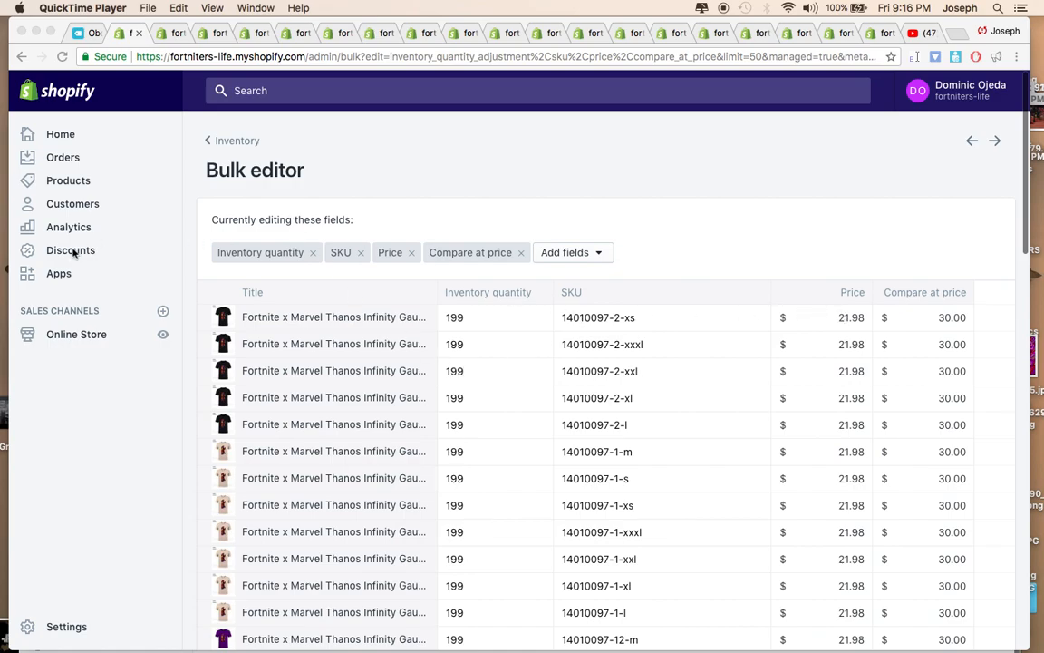
mouse_move(62, 182)
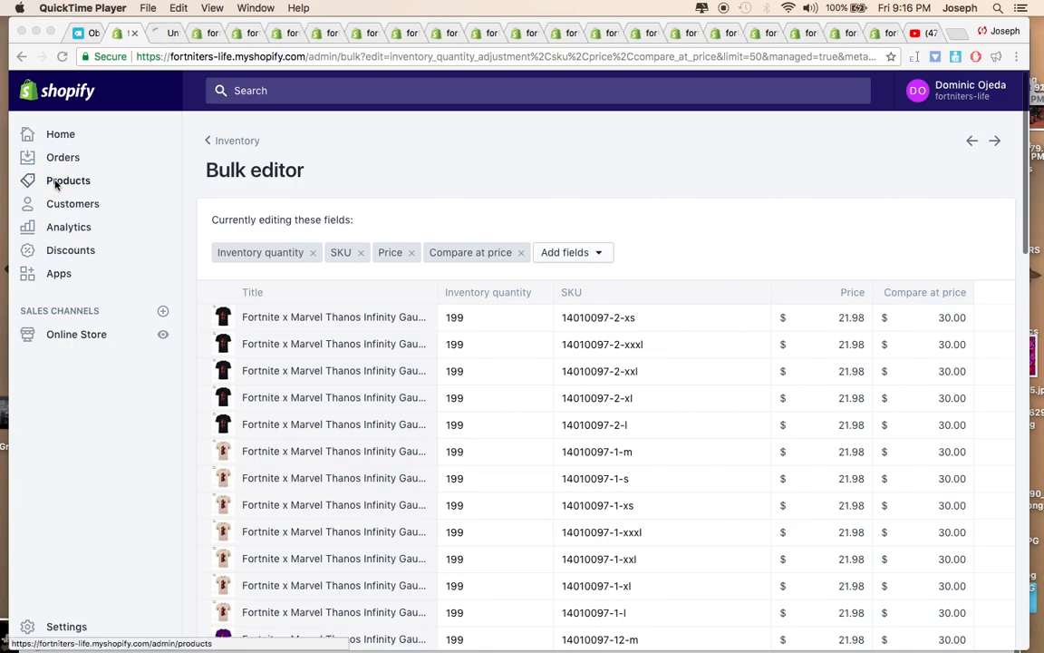
left_click(69, 181)
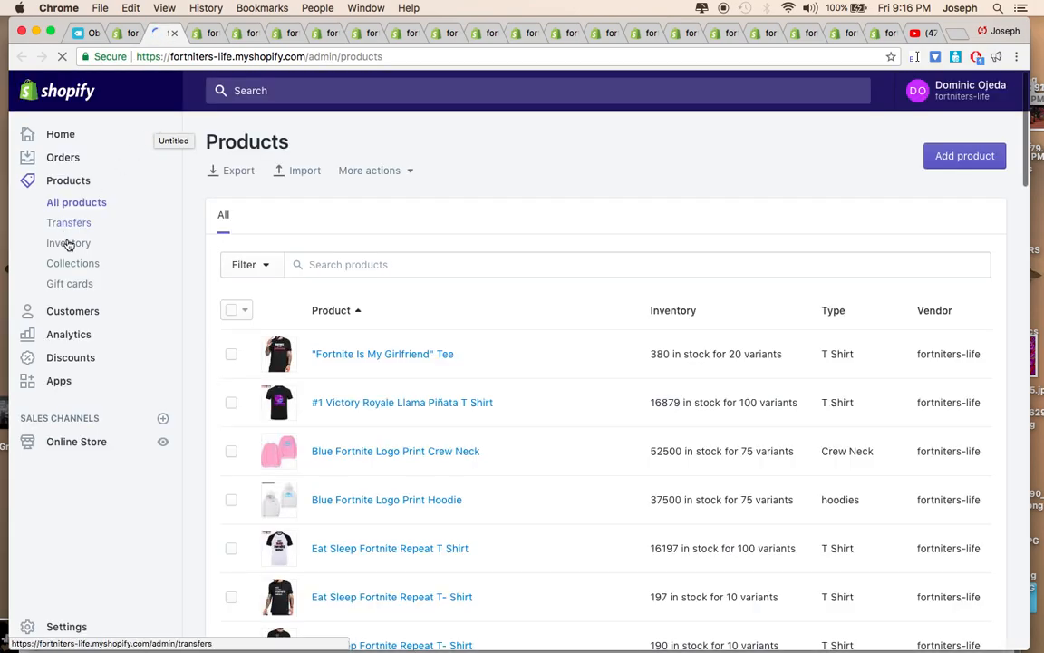
mouse_move(69, 243)
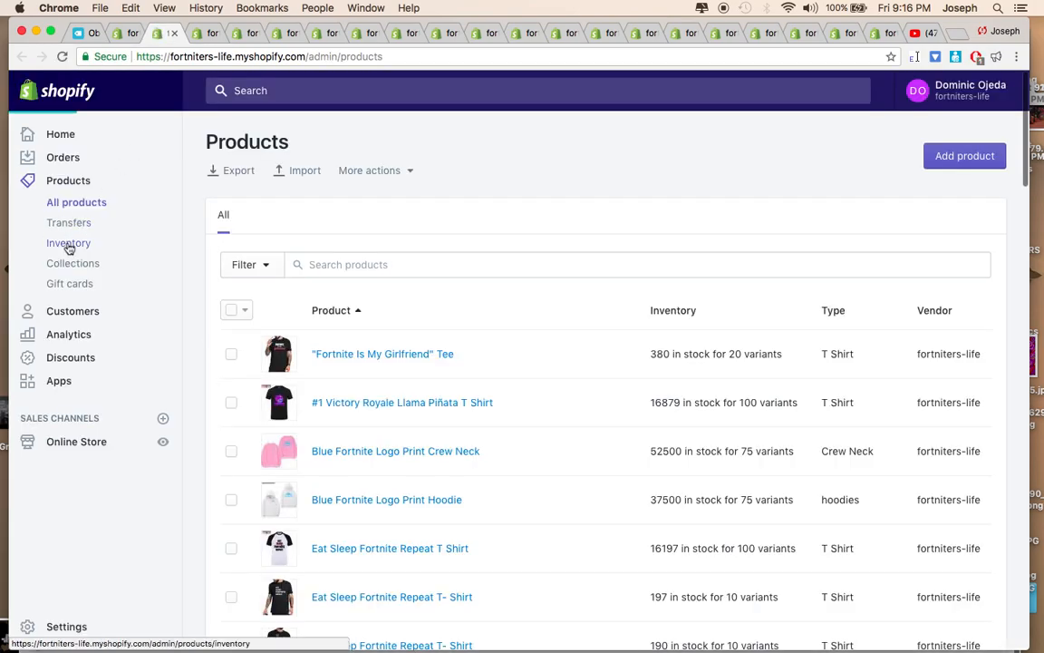
left_click(69, 243)
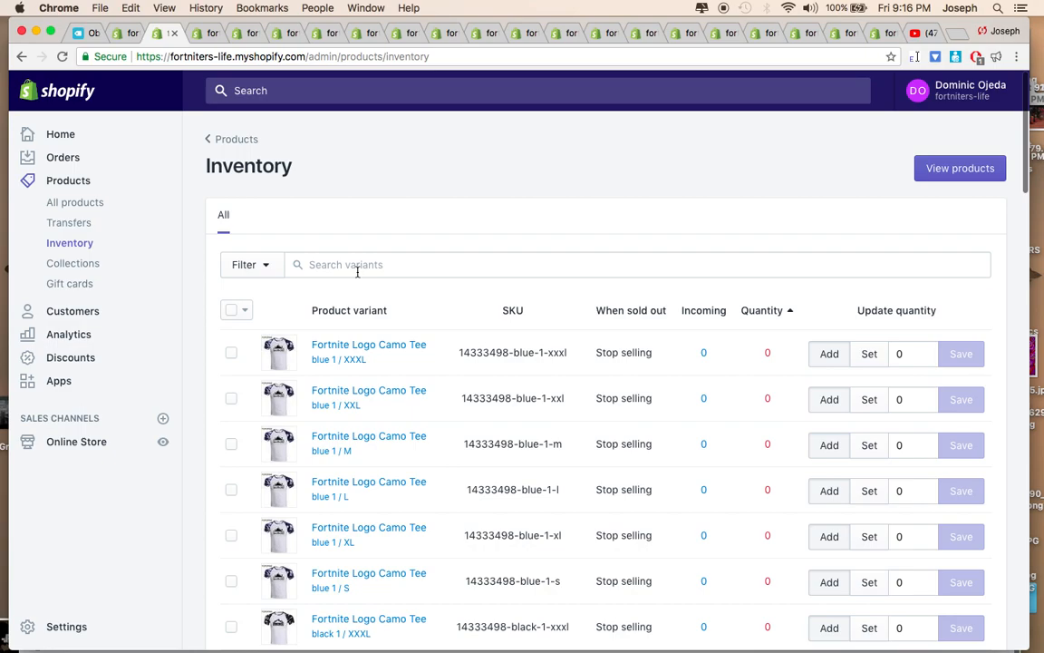
- Search the variants for "tee", after briefly trying "ttee" and "hoo"
left_click(634, 265)
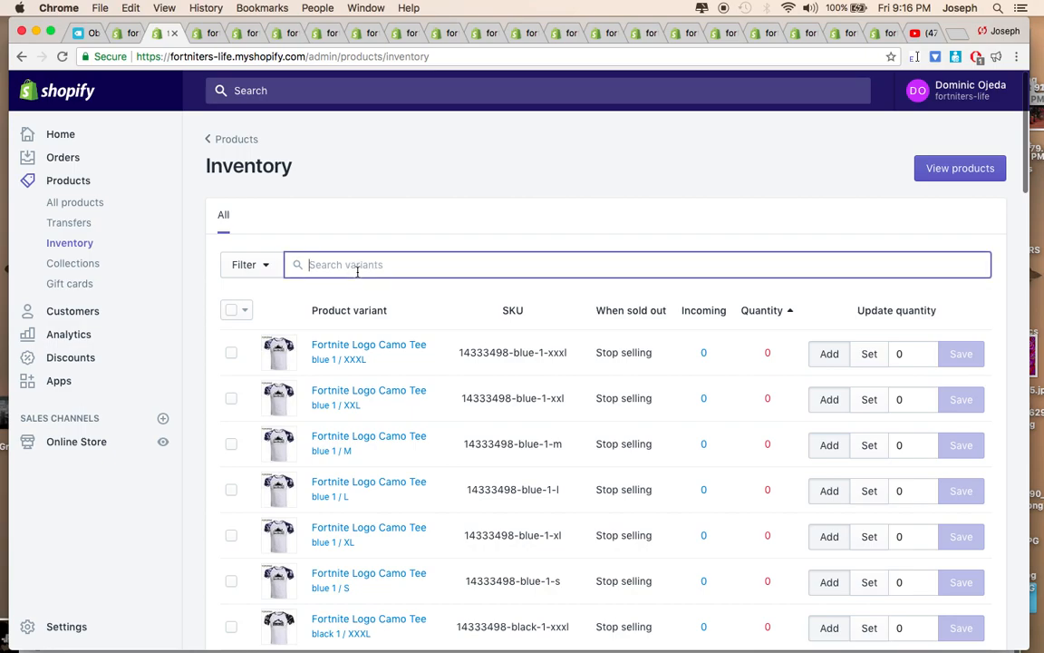
type("t")
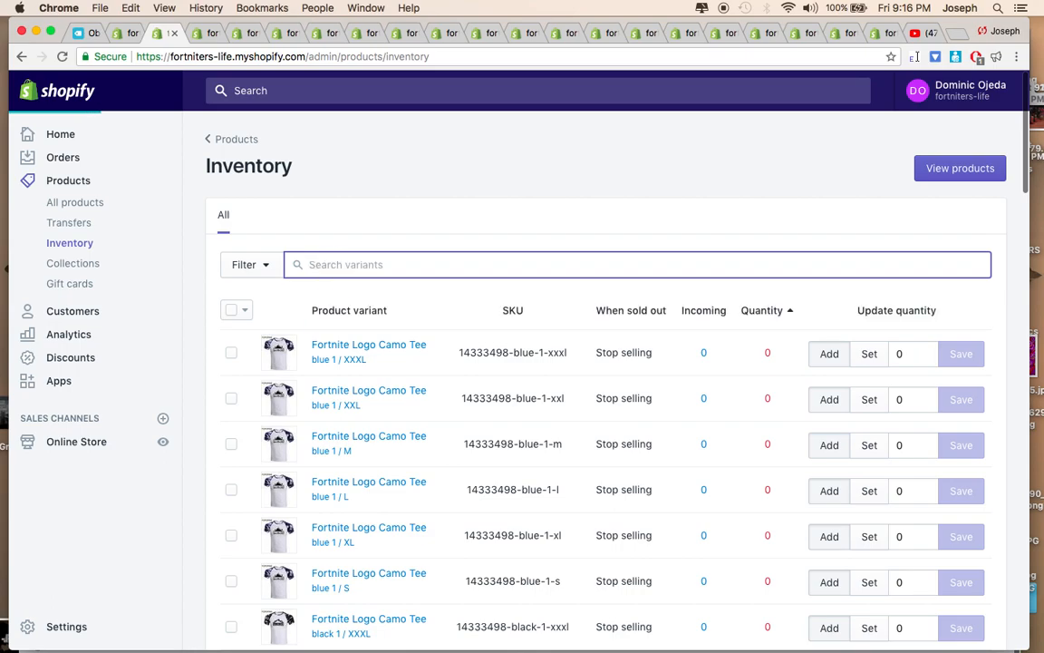
type("t")
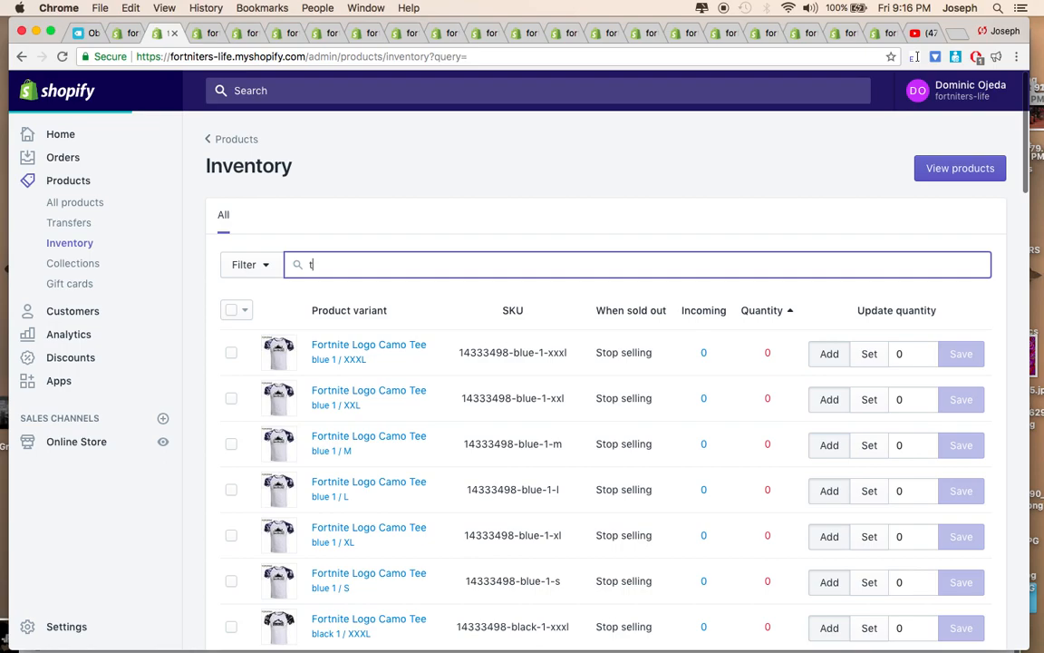
type("ee")
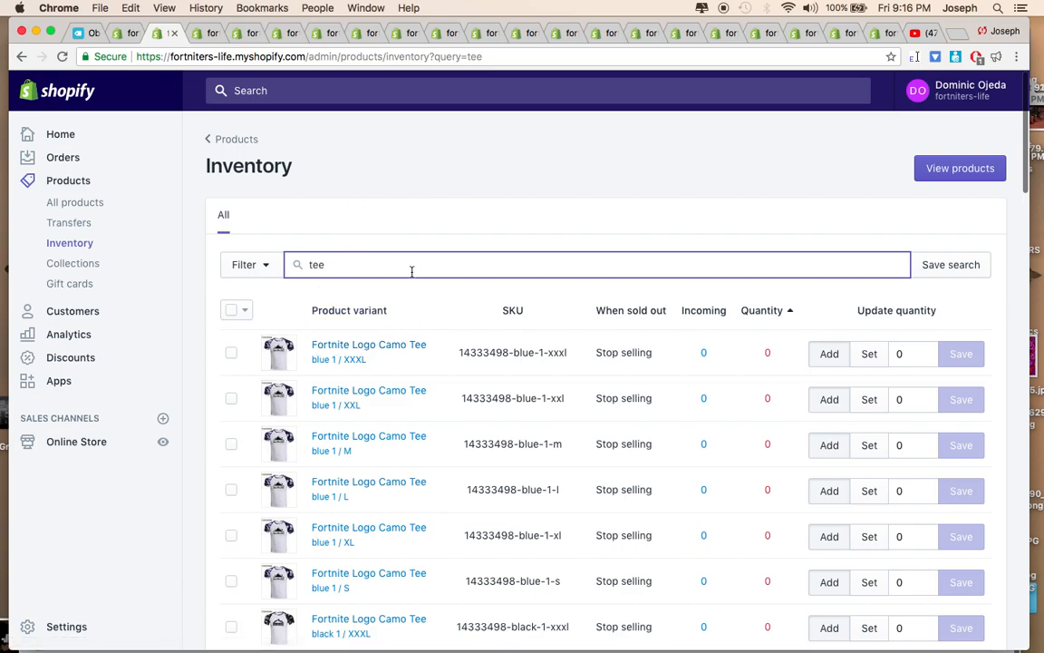
left_click(599, 265)
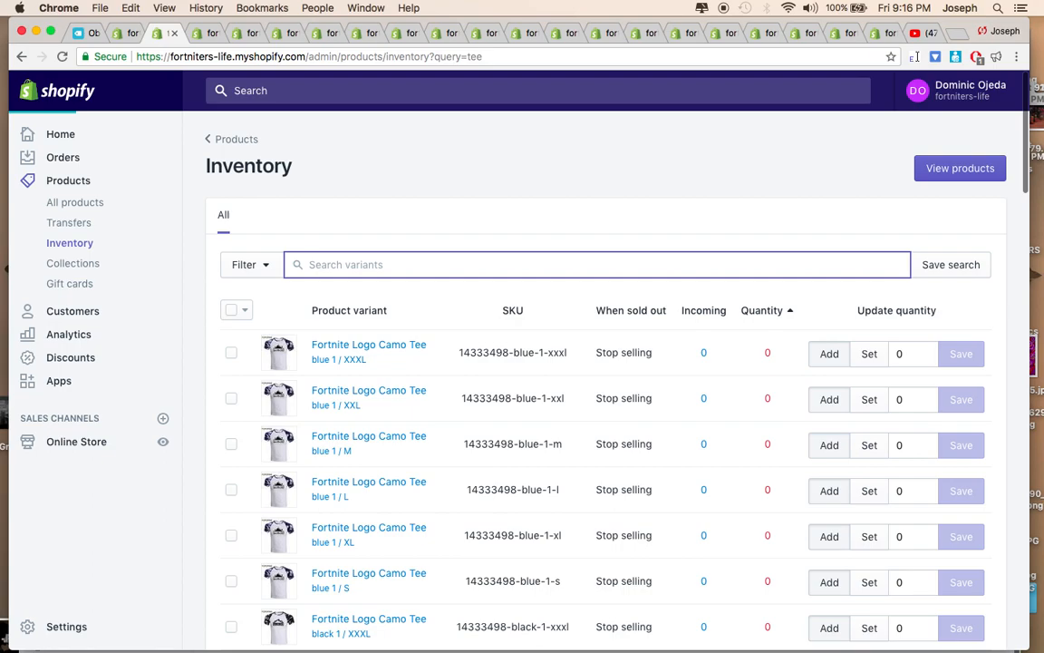
type("hoo")
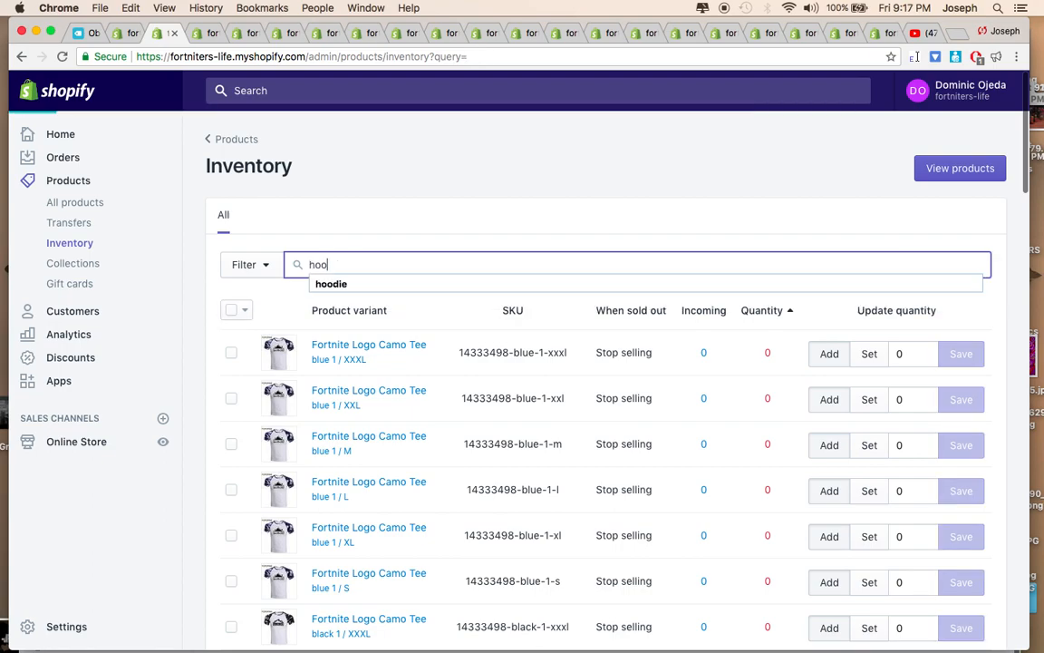
left_click(634, 265)
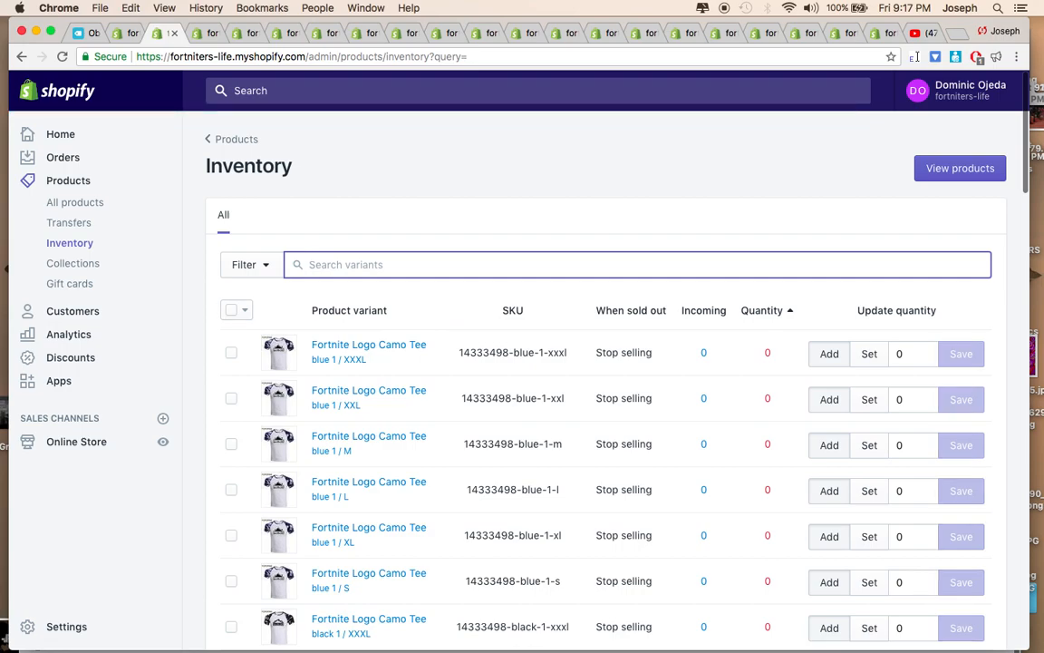
type("tee")
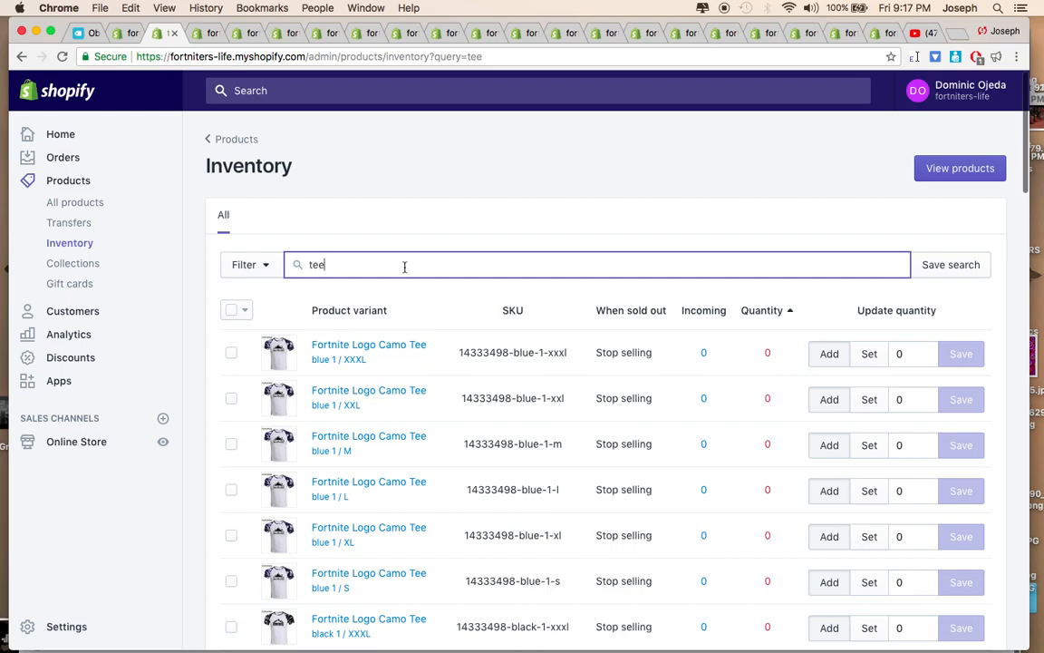
mouse_move(236, 310)
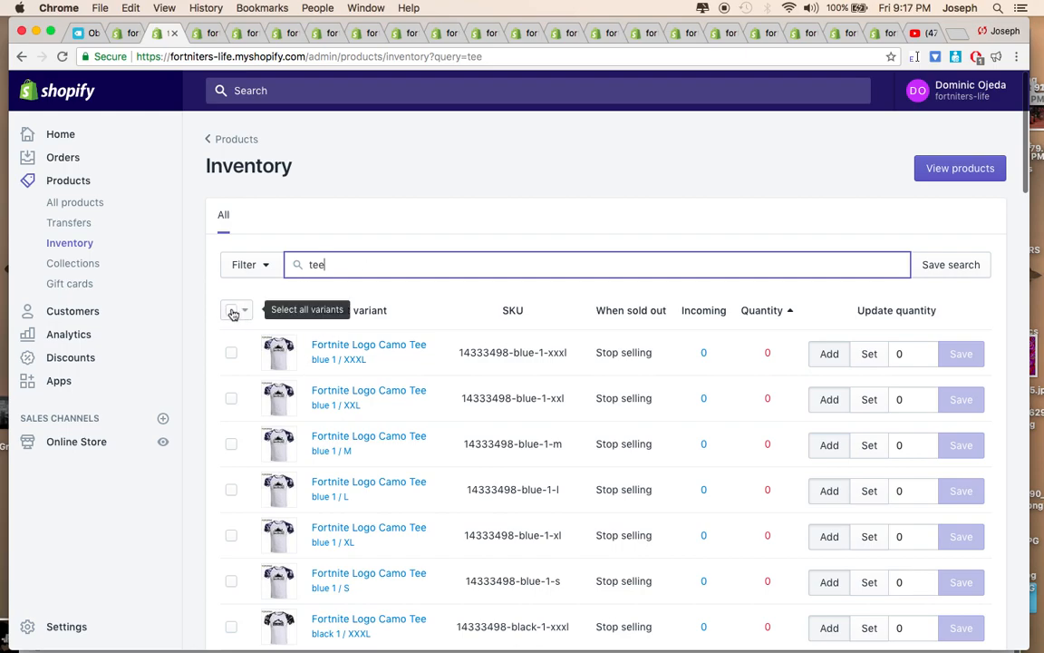
left_click(453, 309)
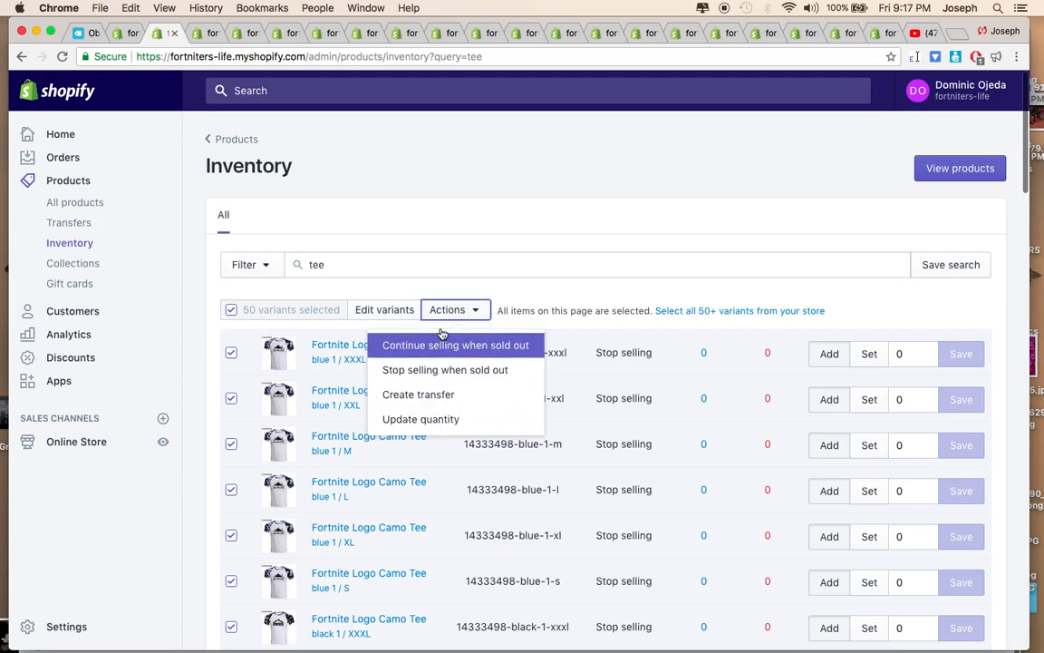
left_click(384, 309)
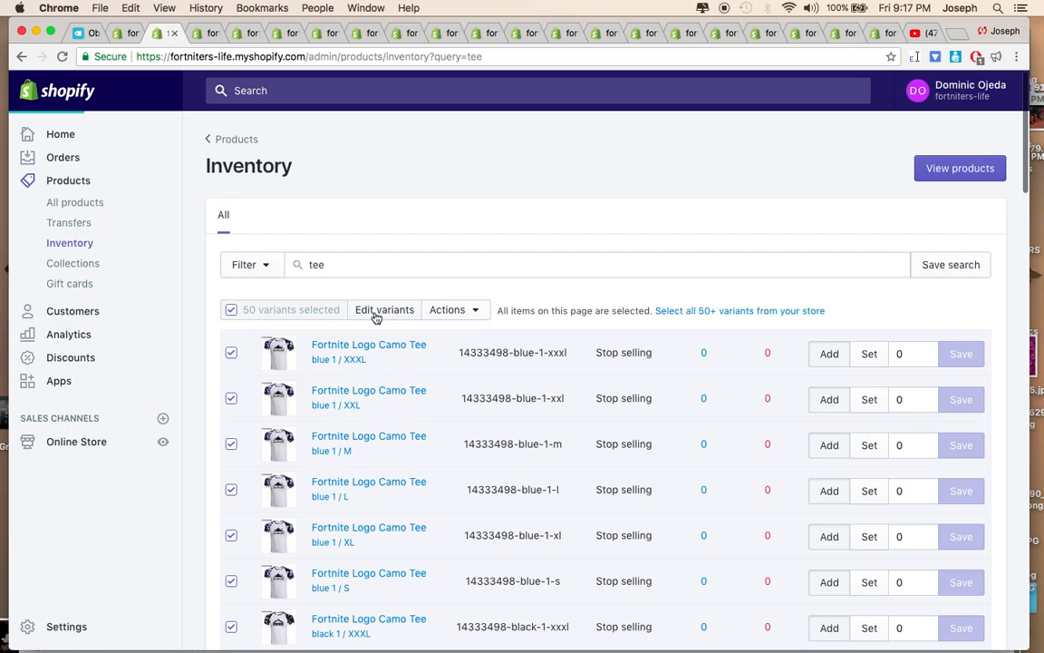
left_click(385, 308)
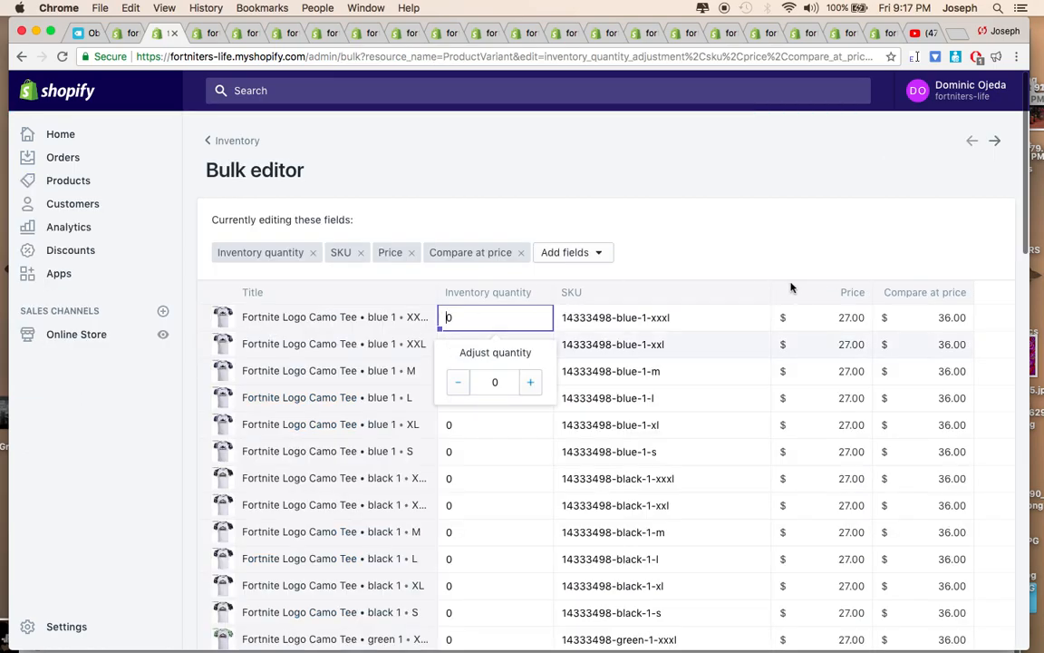
scroll("down", 3)
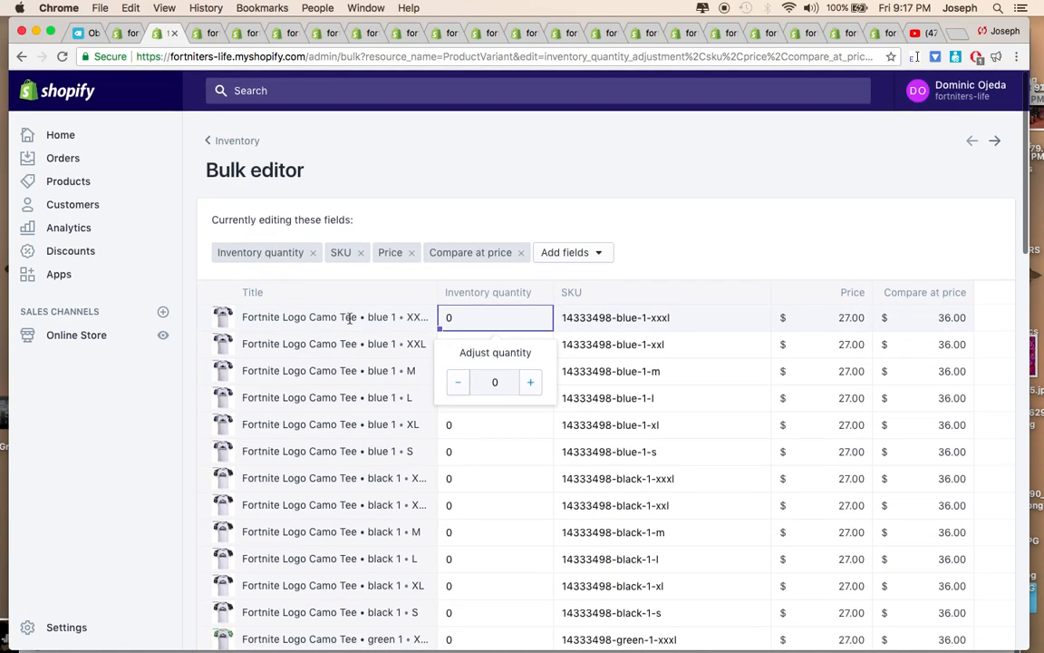
scroll("down", 3)
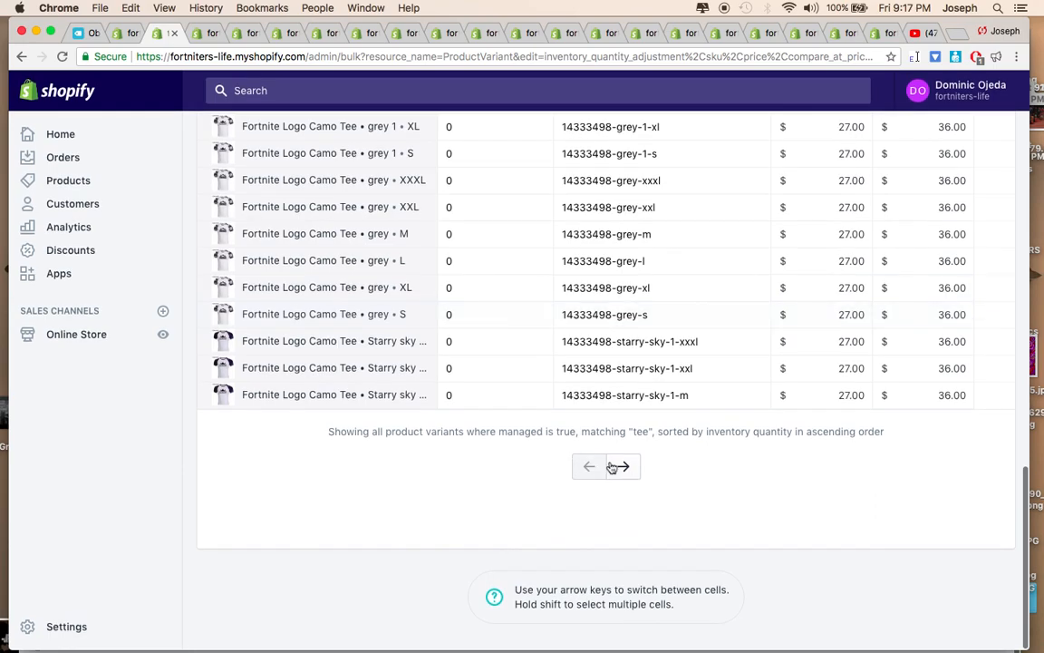
mouse_move(624, 465)
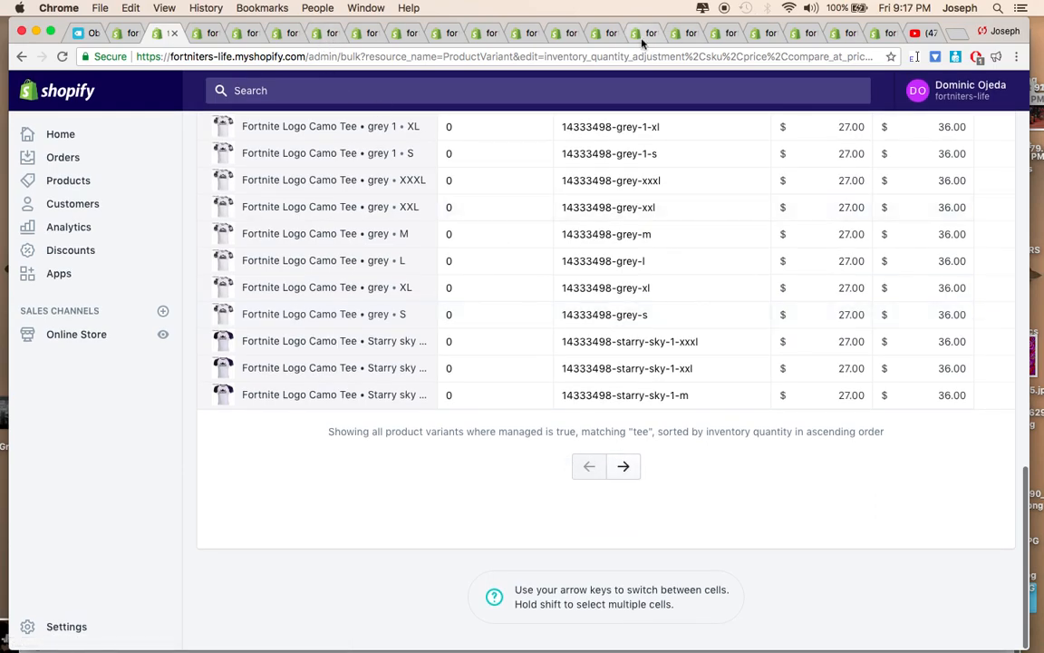
mouse_move(624, 466)
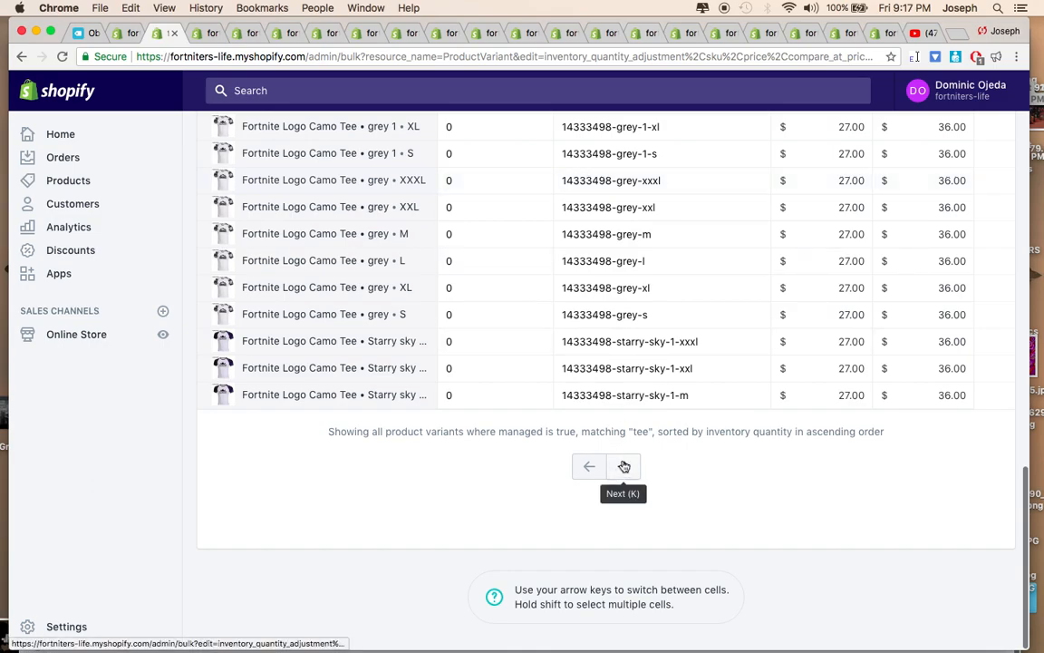
left_click(624, 466)
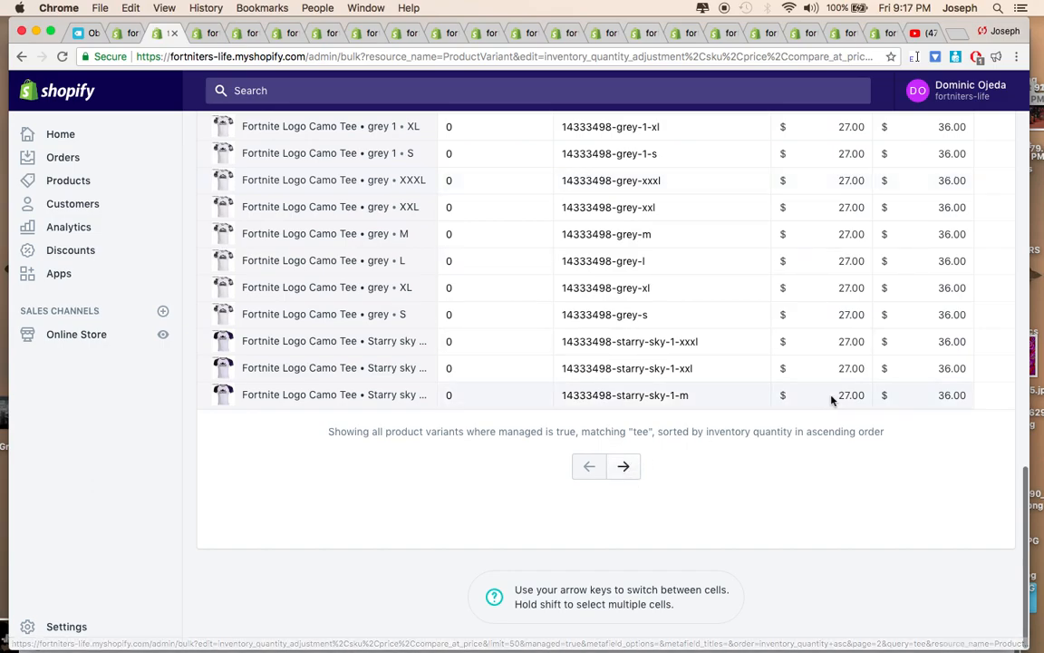
left_click(821, 396)
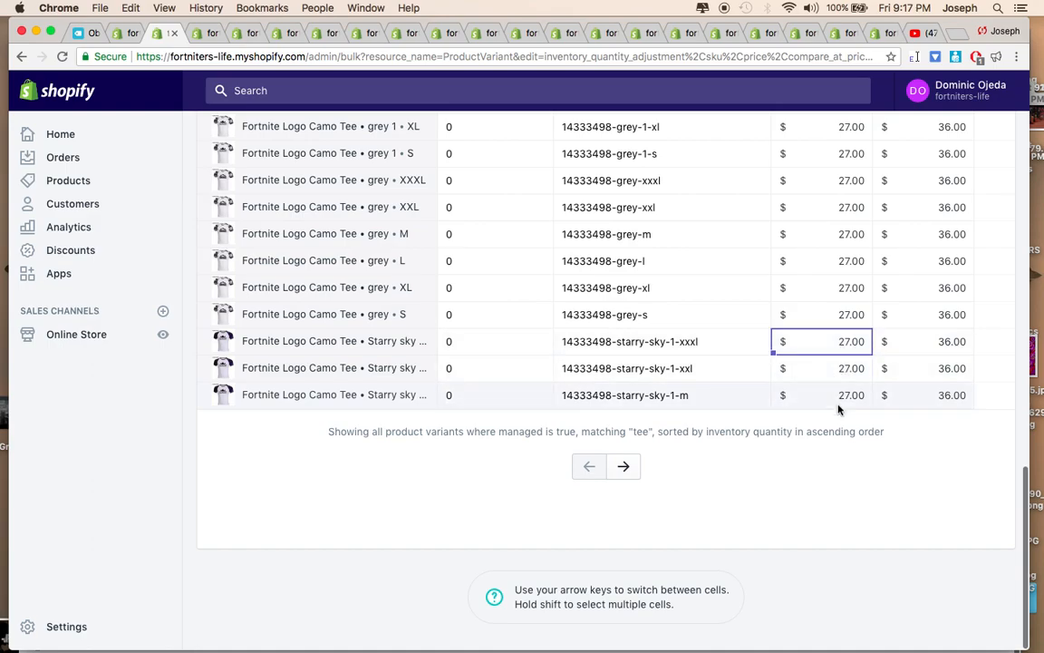
scroll("down", 3)
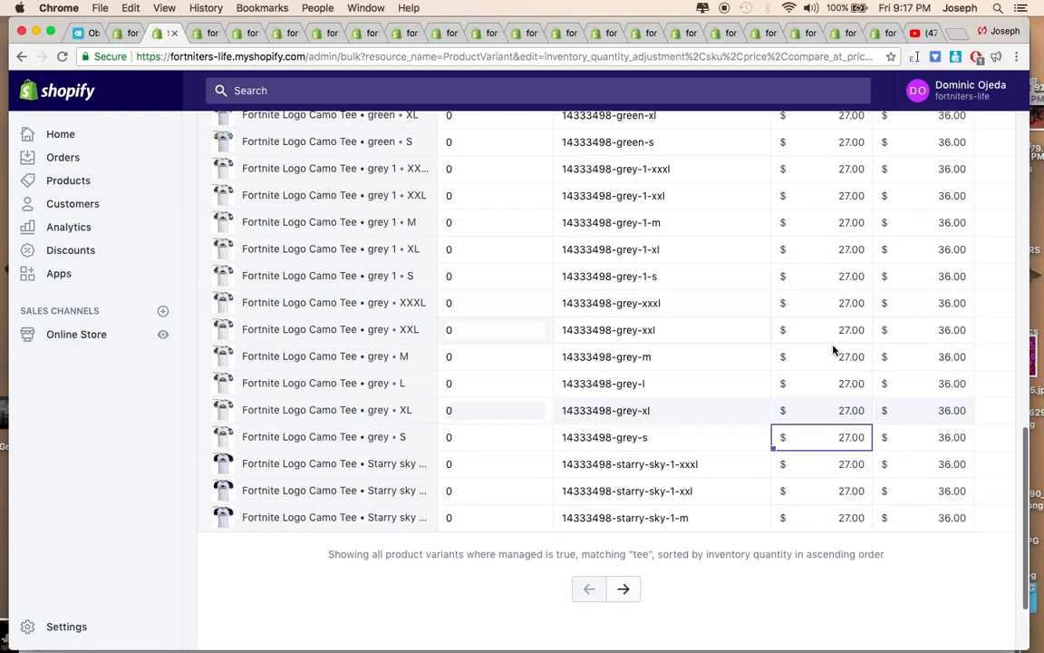
left_click(823, 519)
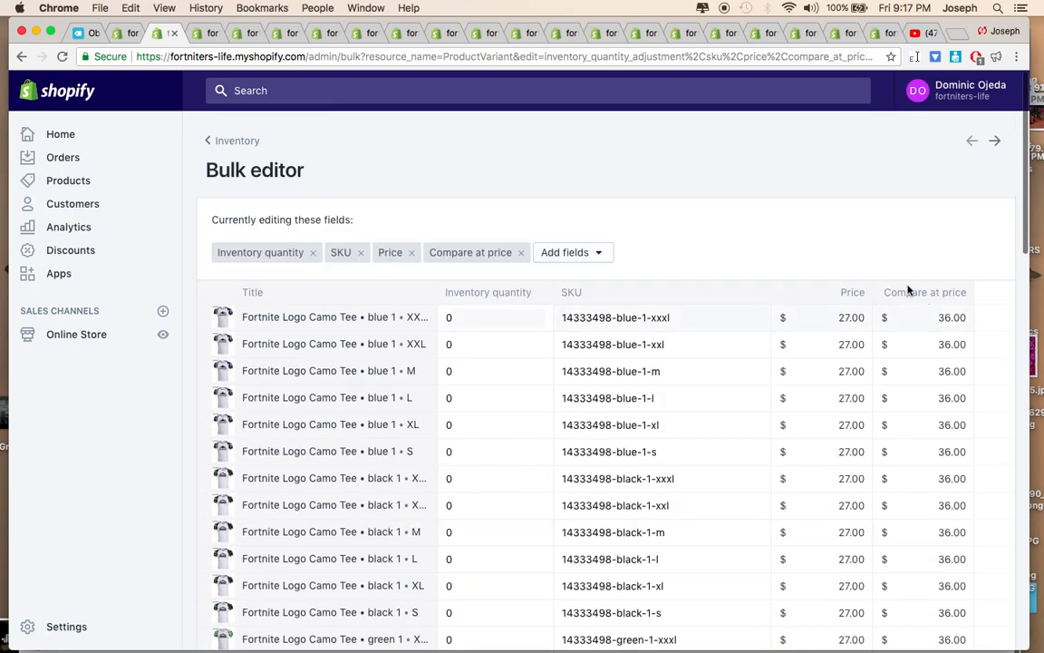
left_click(493, 317)
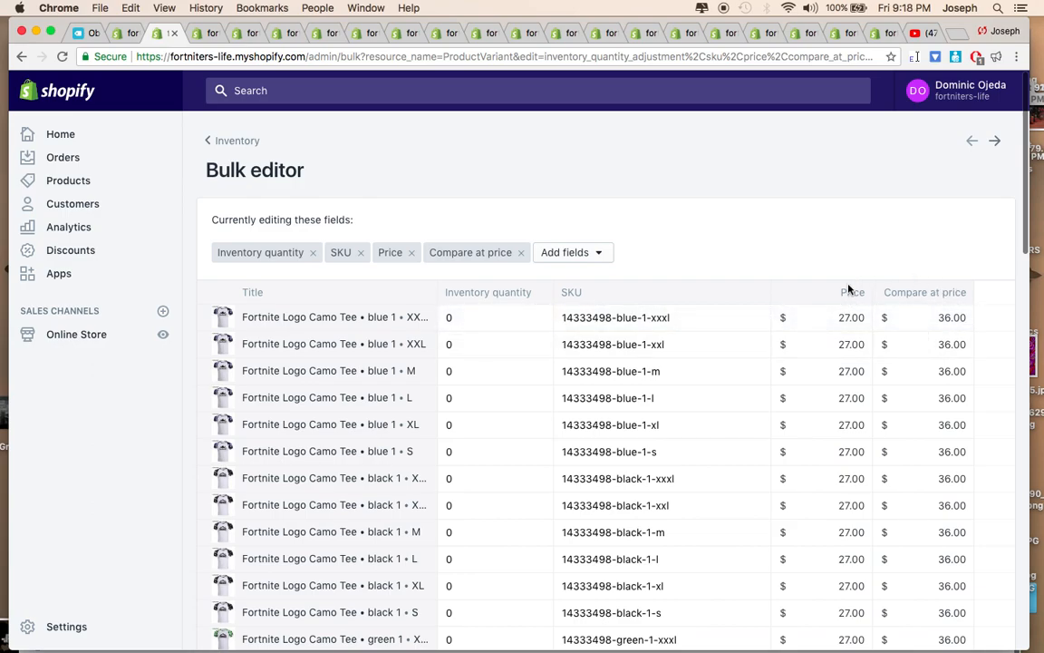
scroll("down", 3)
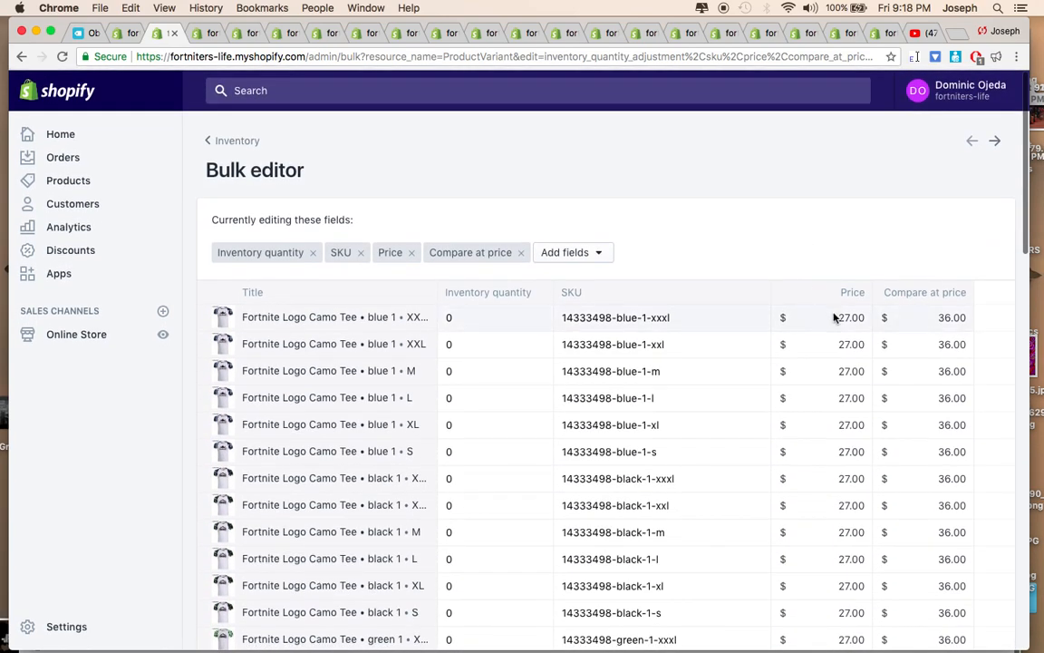
left_click(823, 317)
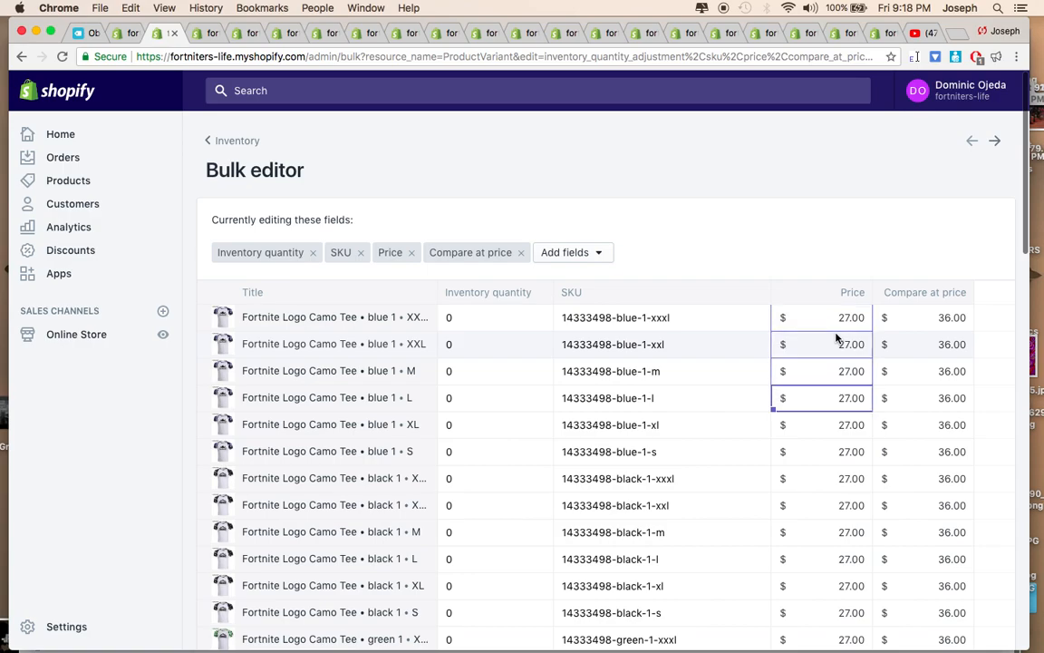
- Select the Price column from the first variant down so every tee price reads 27
scroll("down", 3)
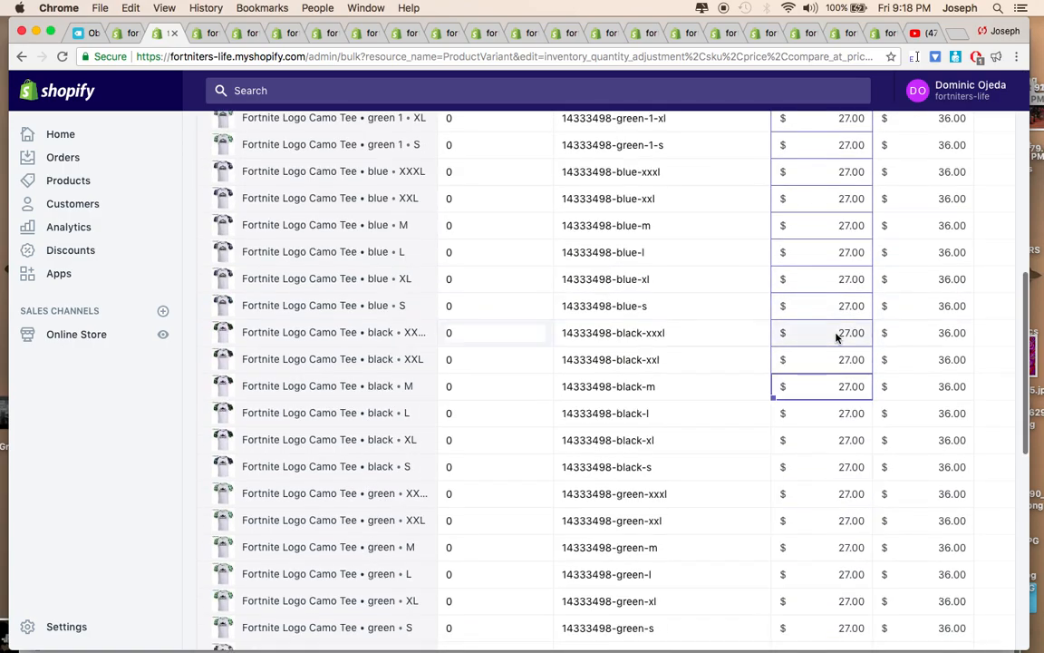
scroll("down", 3)
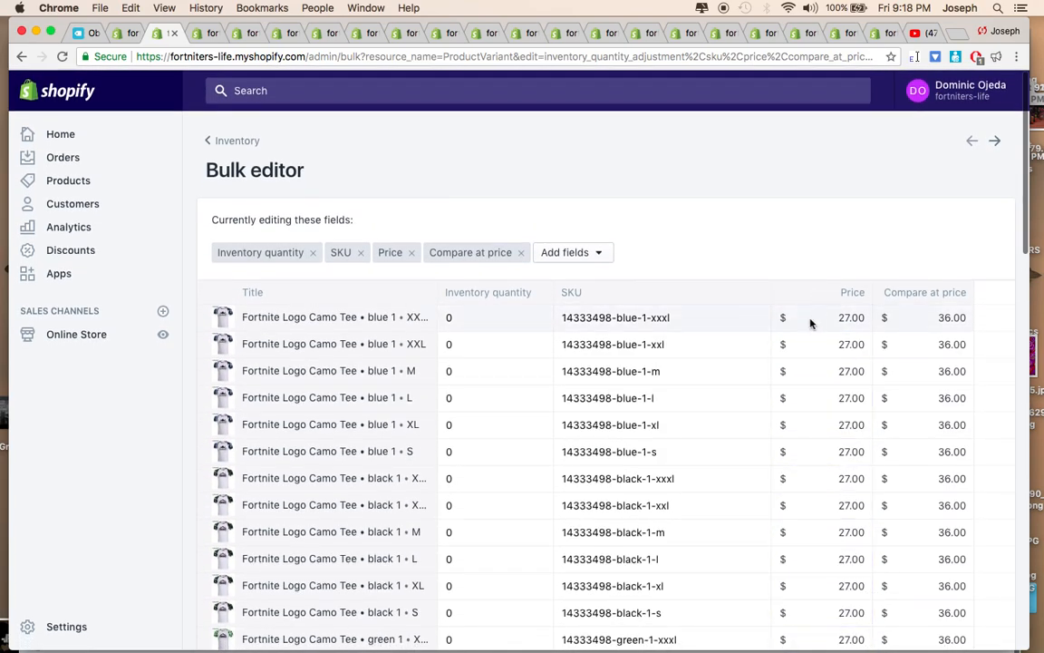
left_click(823, 317)
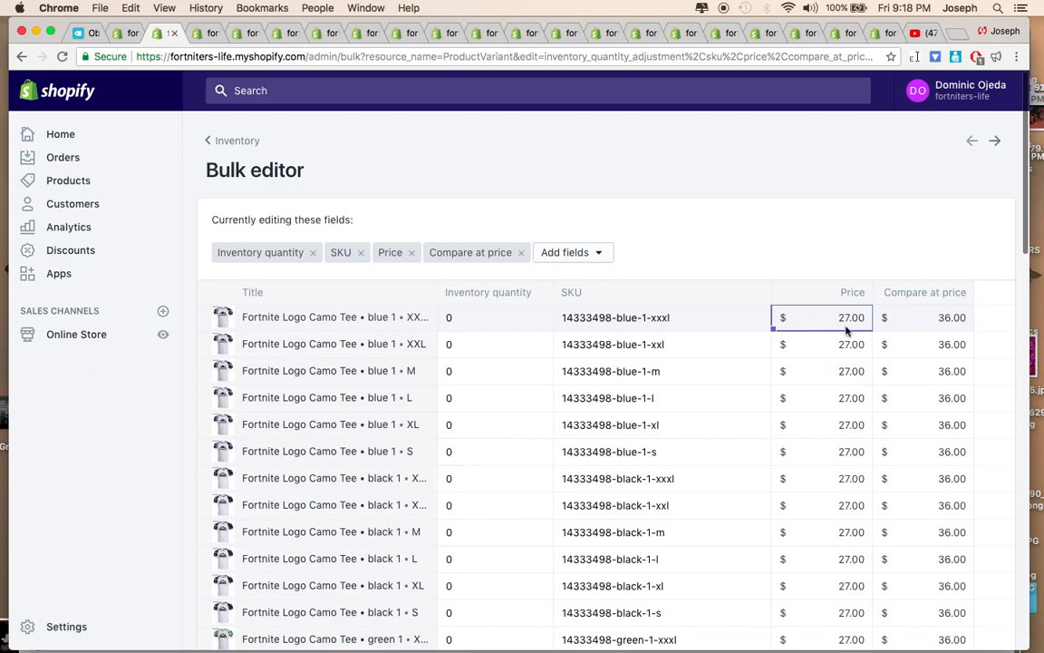
double_click(850, 318)
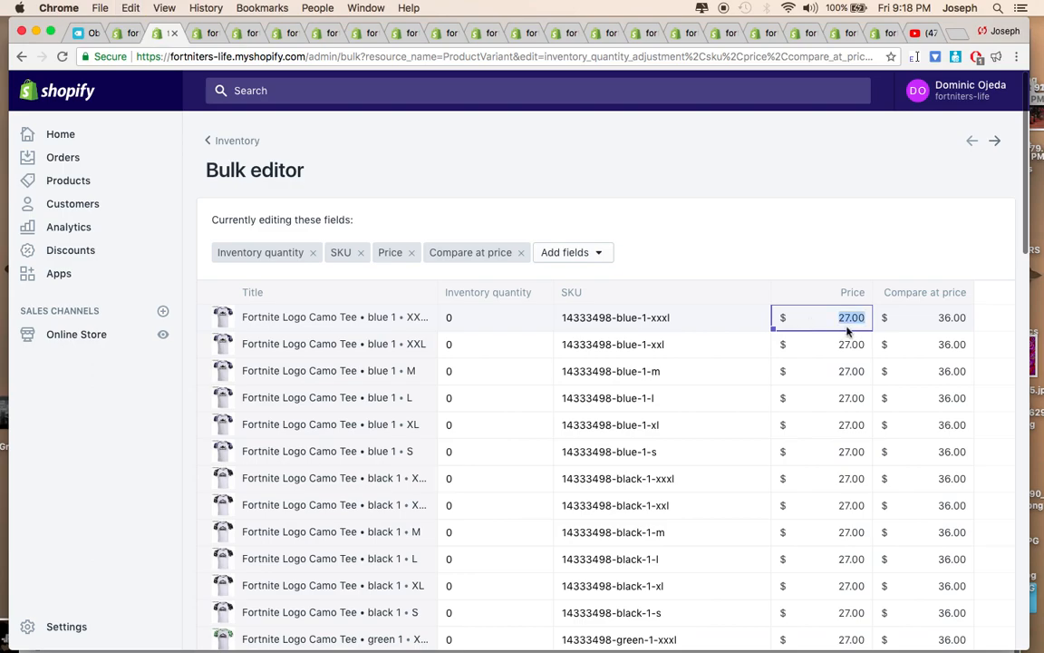
left_click(824, 370)
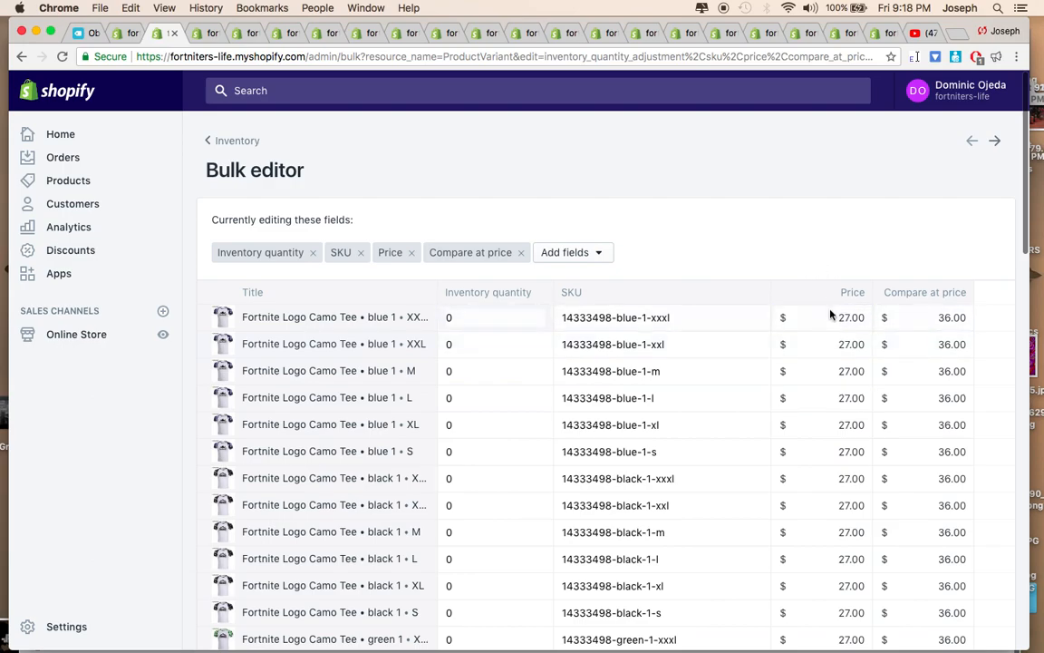
left_click(823, 317)
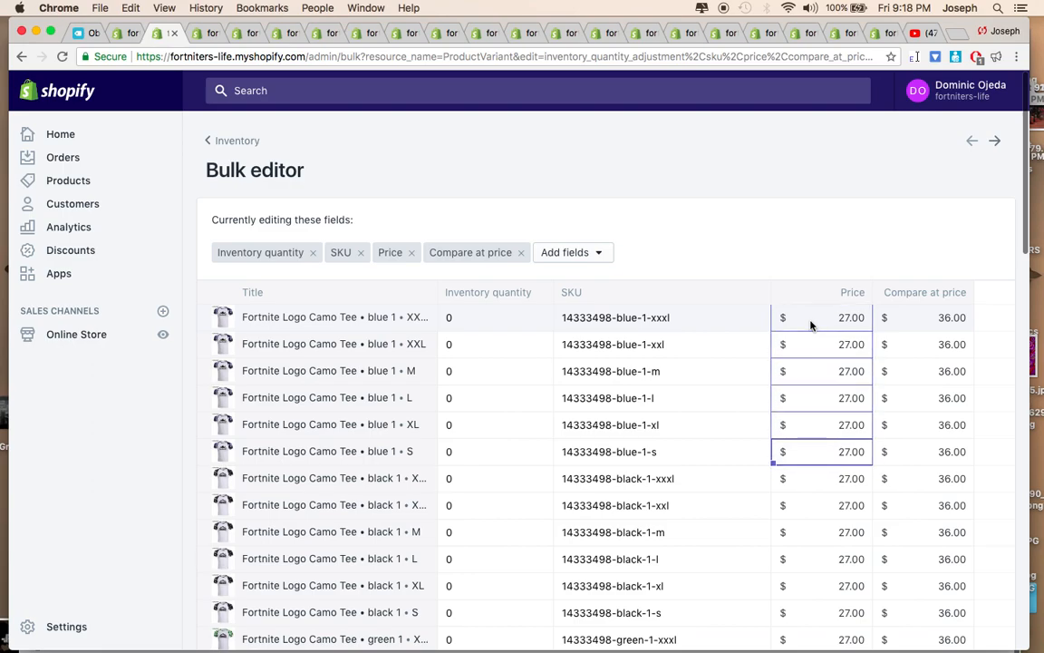
scroll("down", 3)
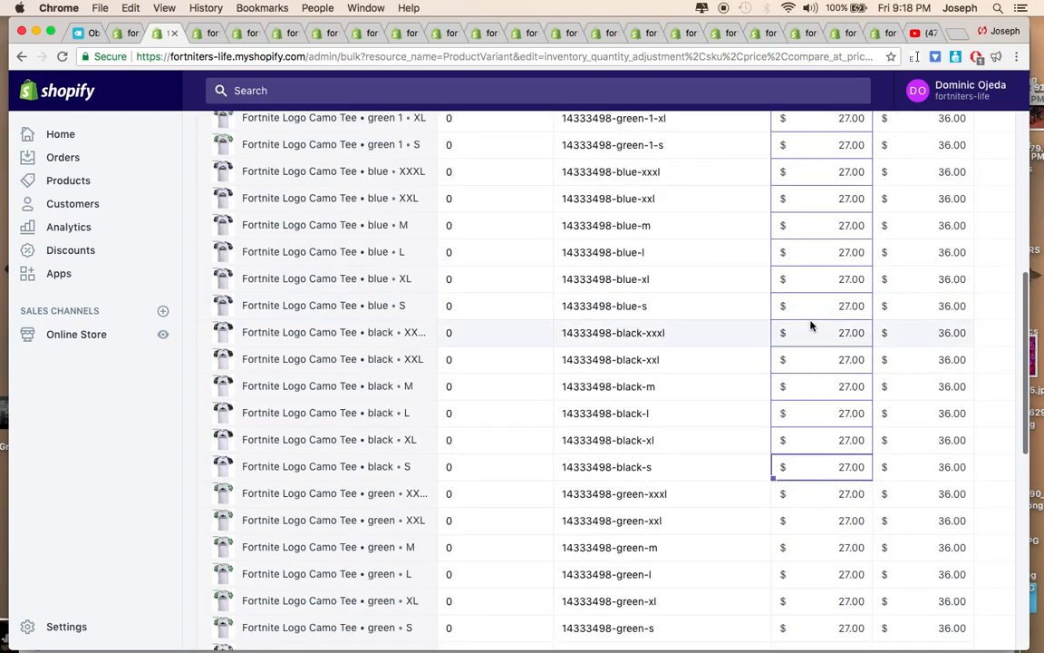
scroll("down", 3)
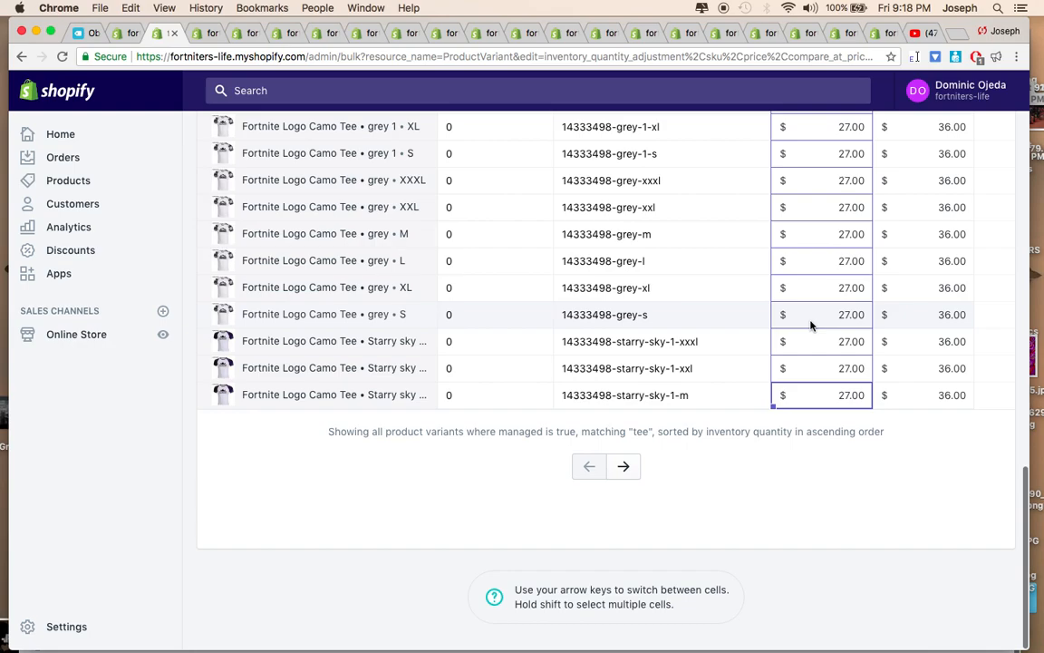
mouse_move(856, 490)
type("27")
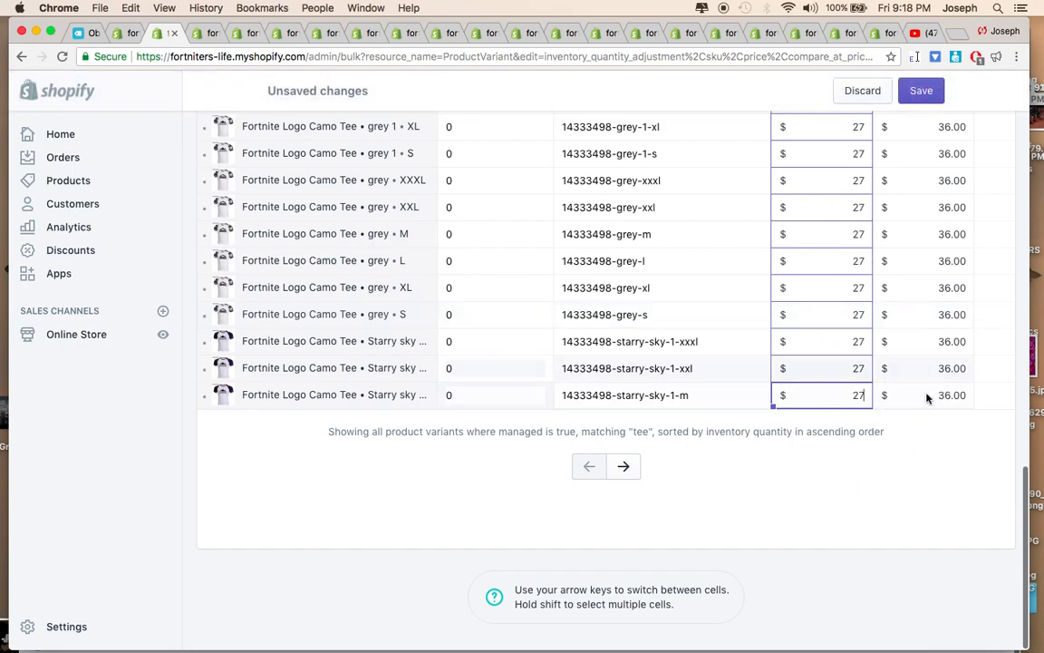
- Start selecting the Compare at price cells from the last variant upward
left_click(923, 395)
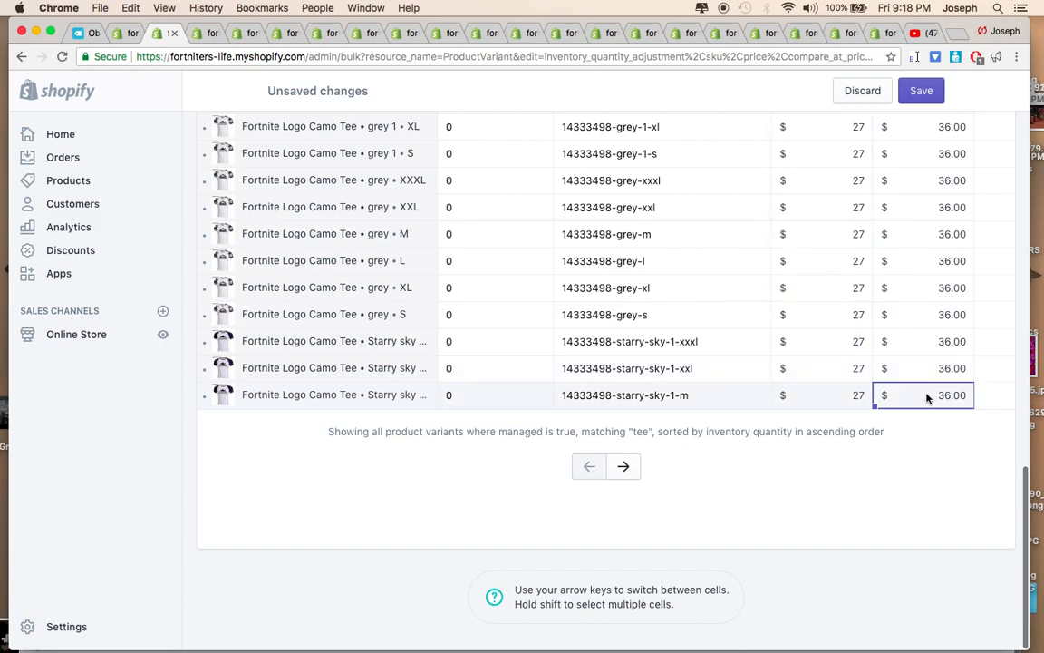
left_click(923, 366)
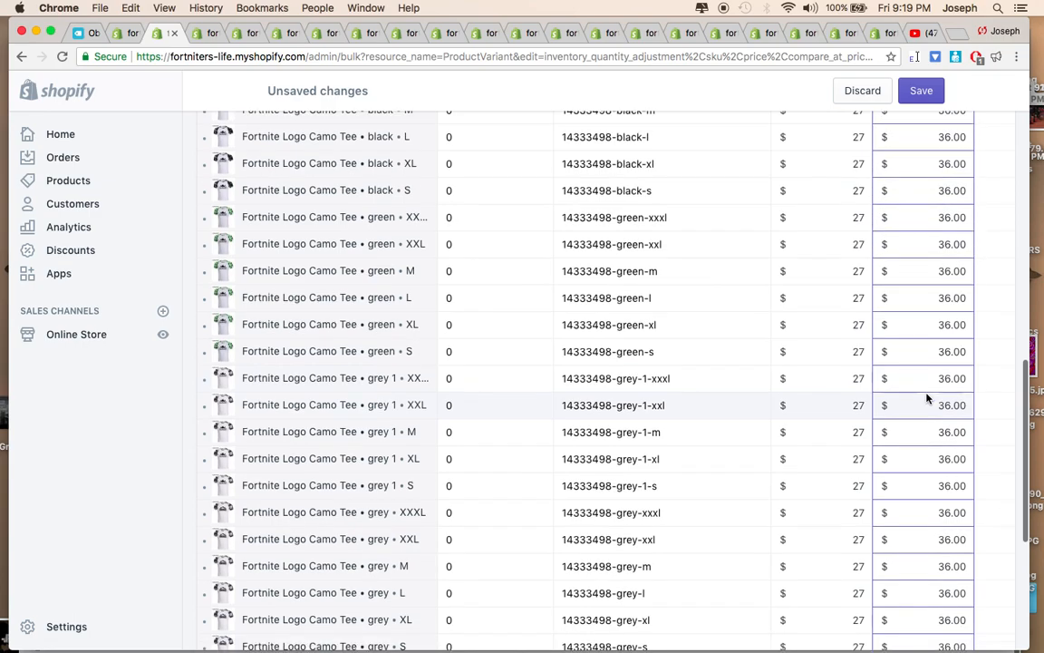
scroll("down", 3)
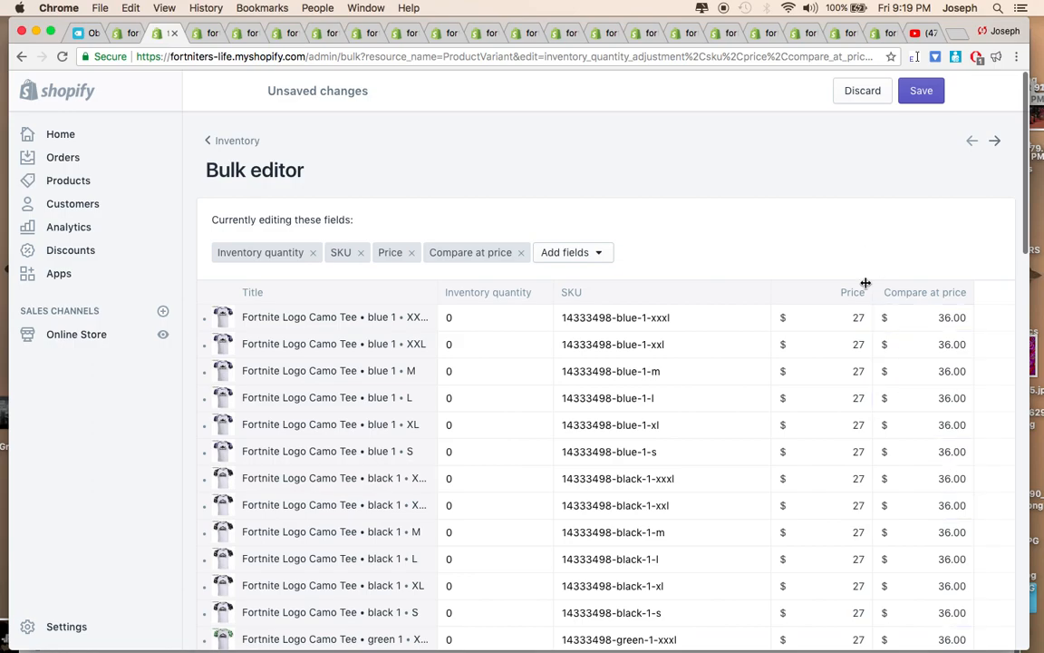
scroll("down", 3)
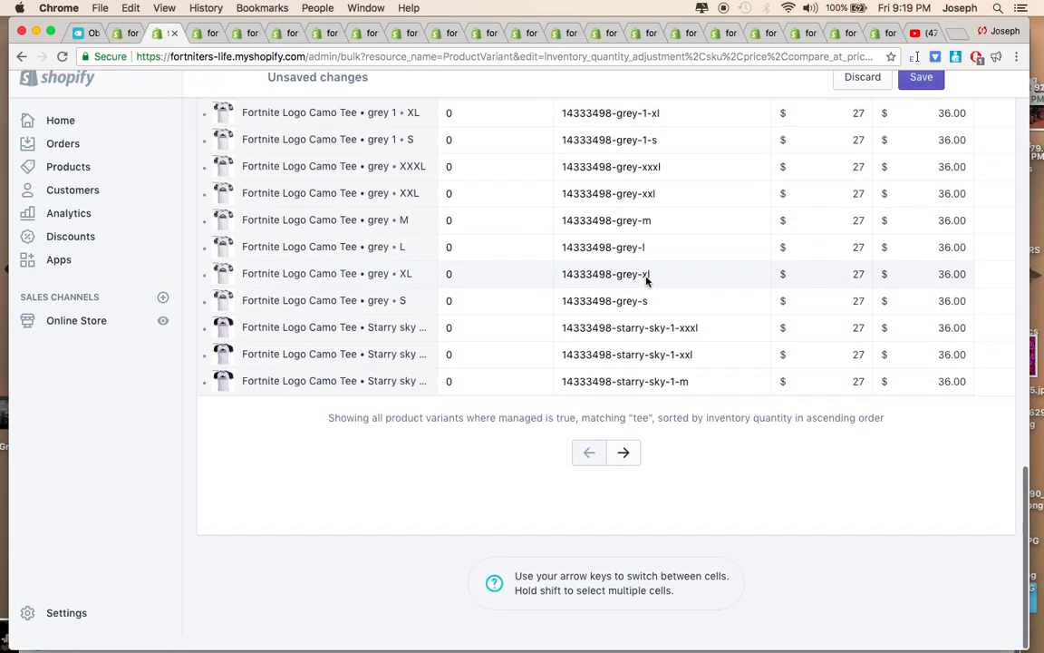
mouse_move(623, 466)
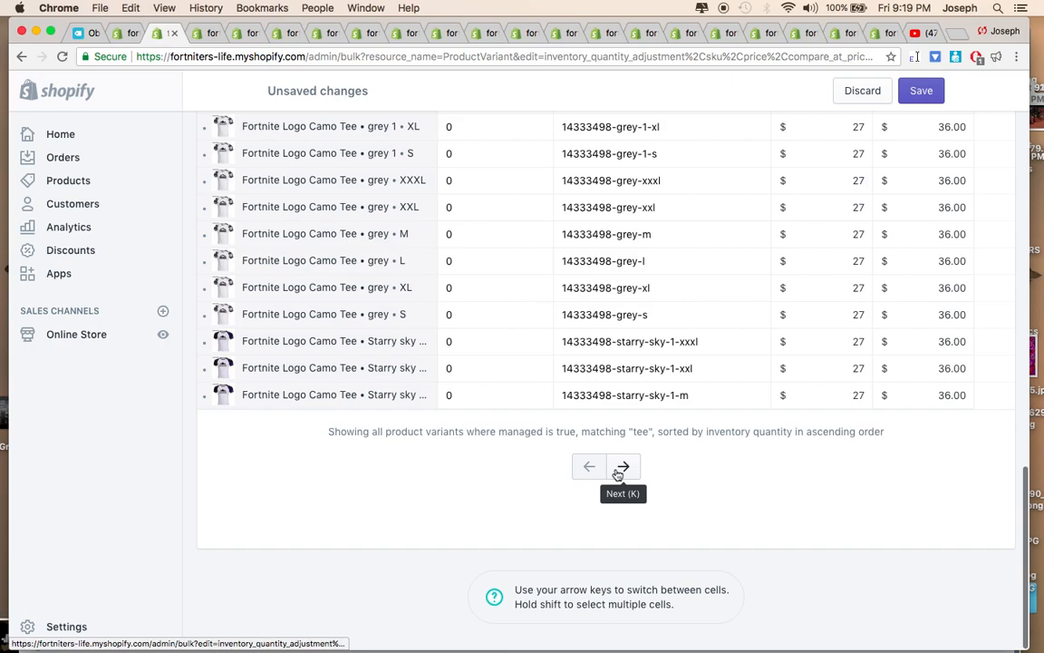
- Open the following bulk editor pages in new browser tabs
left_click(624, 466)
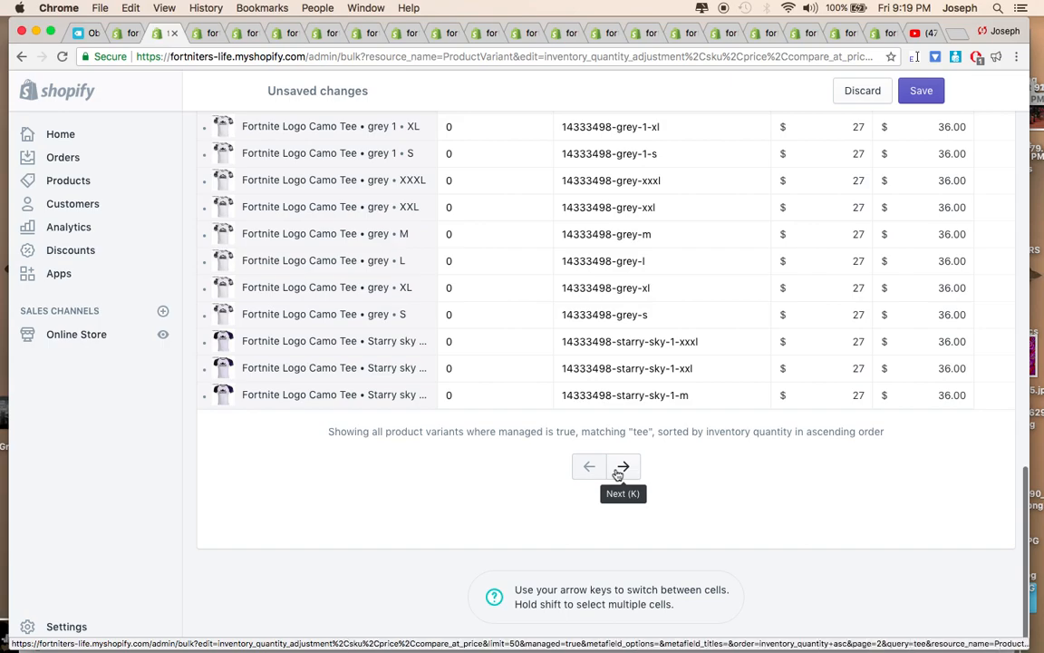
right_click(622, 466)
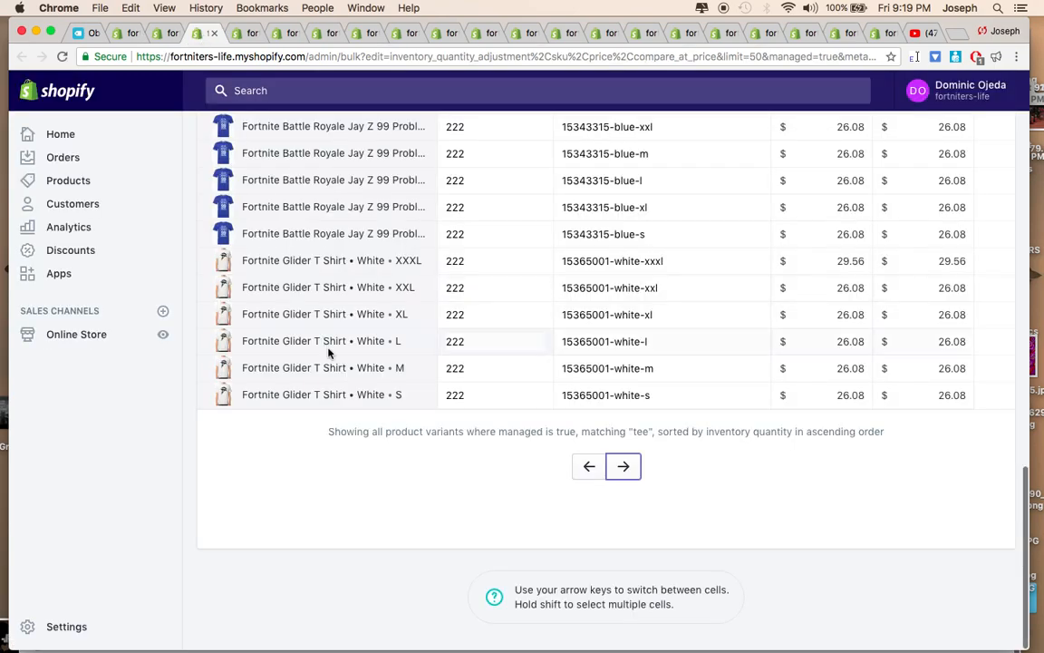
right_click(624, 465)
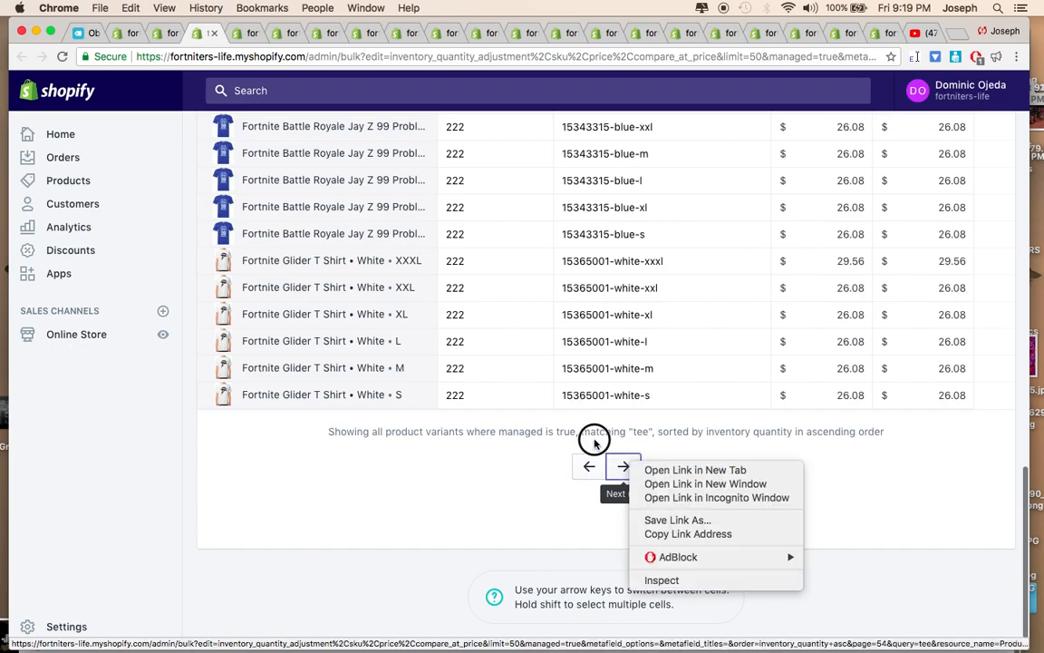
left_click(623, 466)
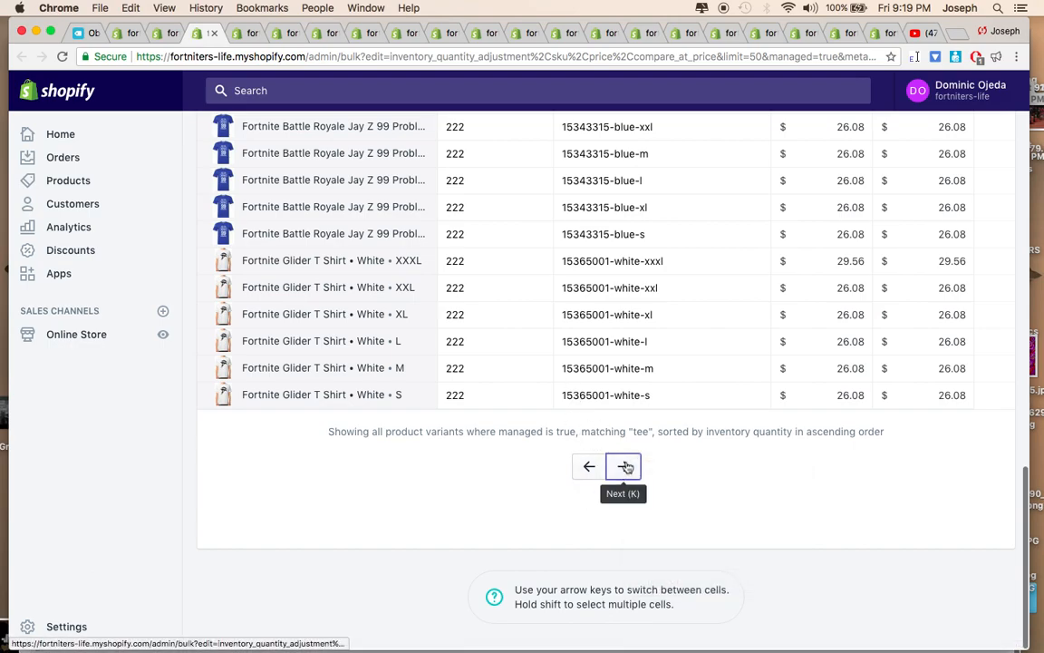
left_click(623, 464)
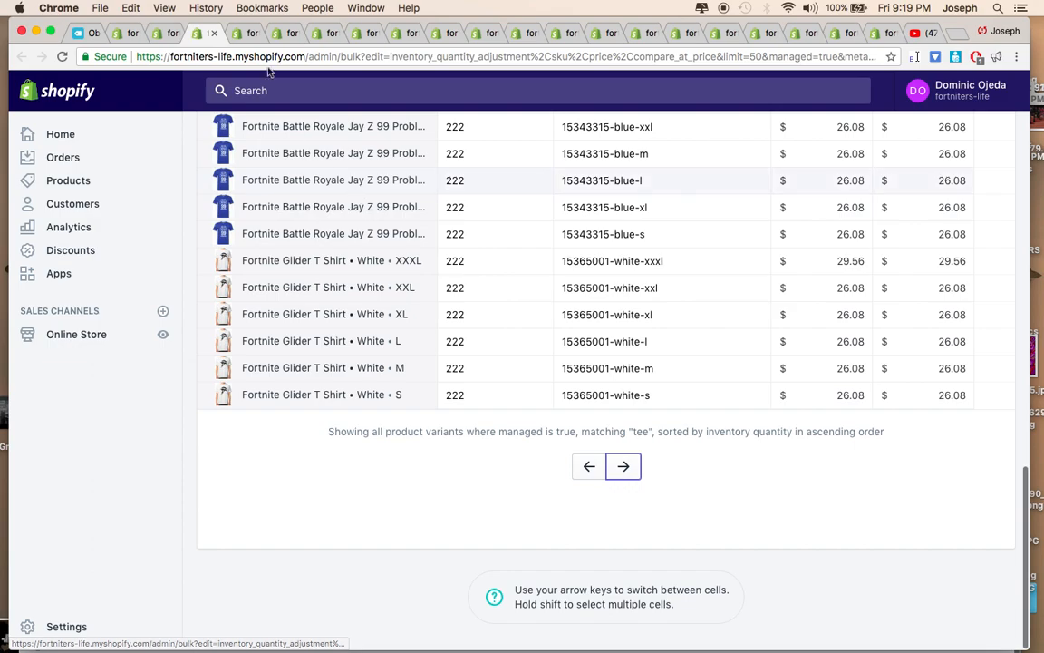
- Switch through the Logo Extended and Victory Logo tabs to the Valentine's Day Glider page
left_click(623, 466)
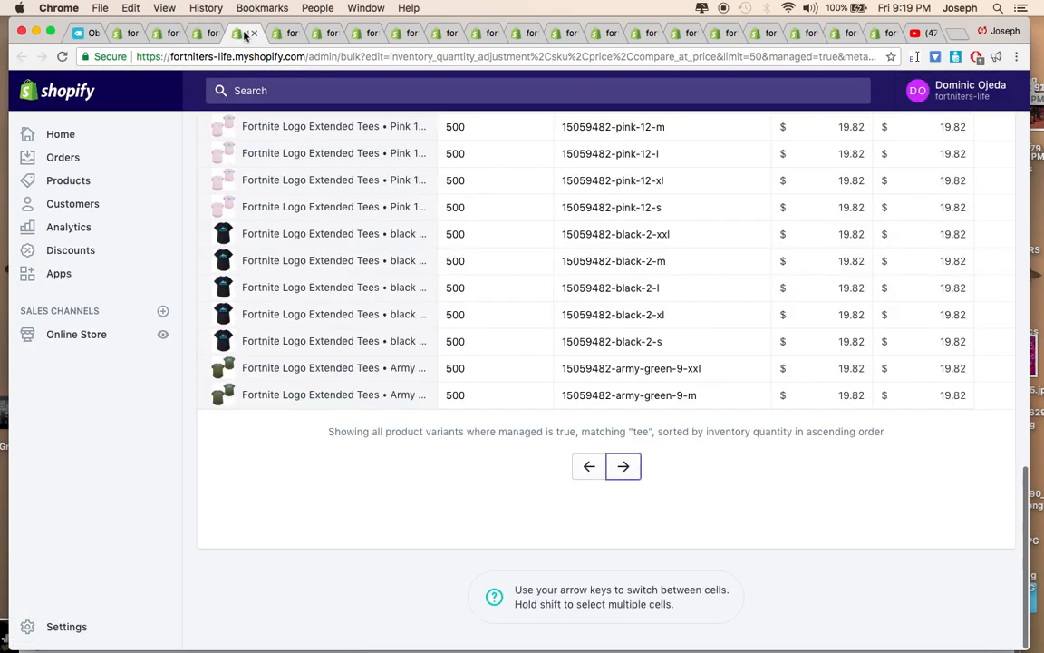
left_click(624, 466)
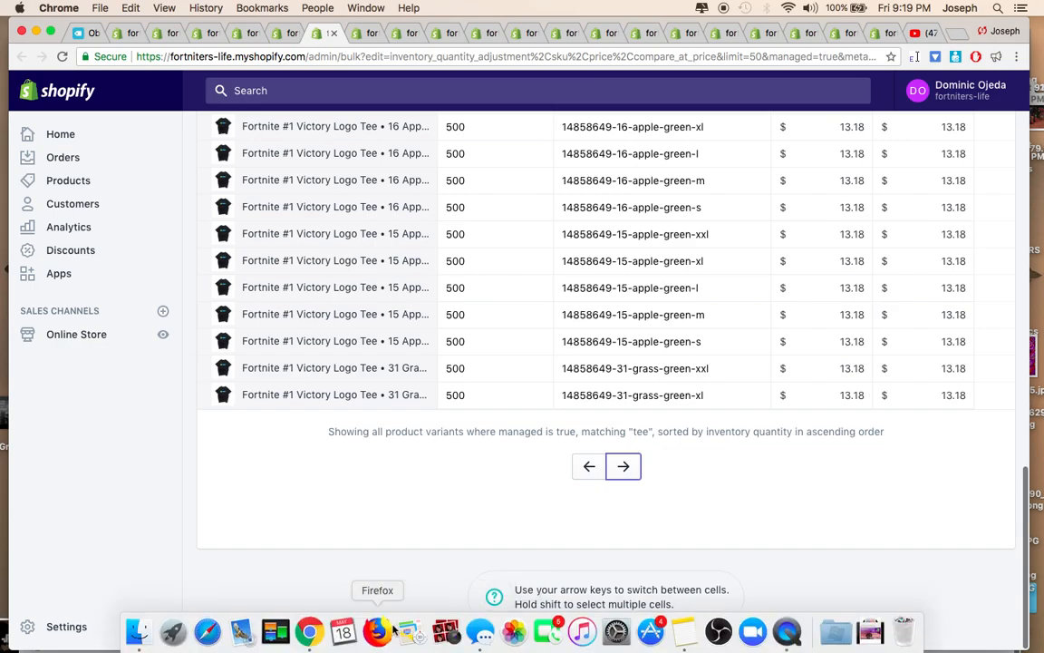
right_click(309, 631)
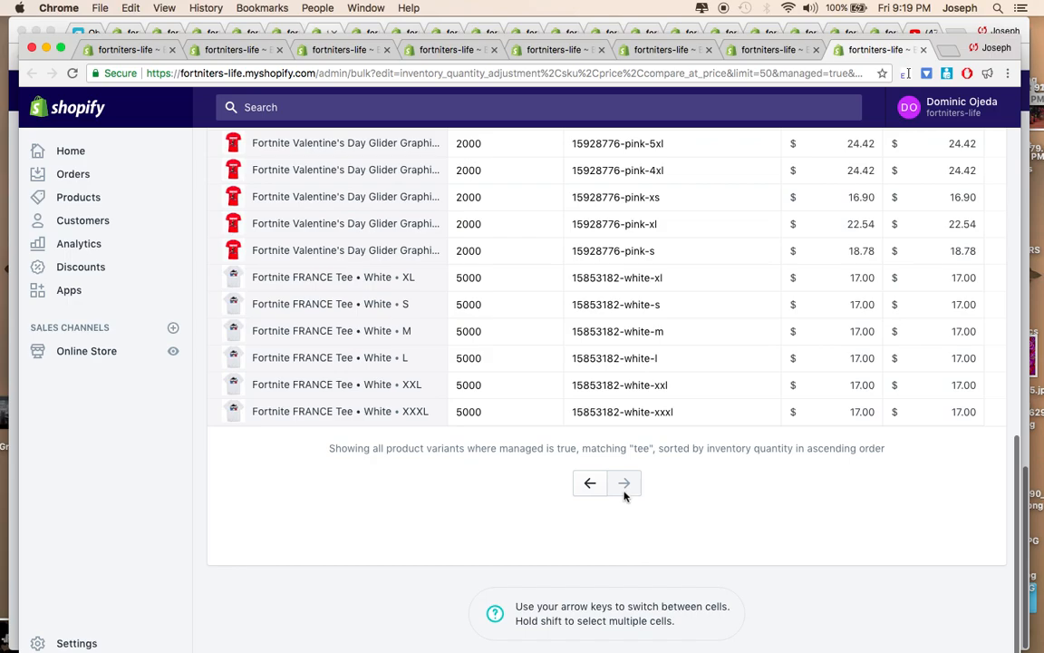
mouse_move(647, 481)
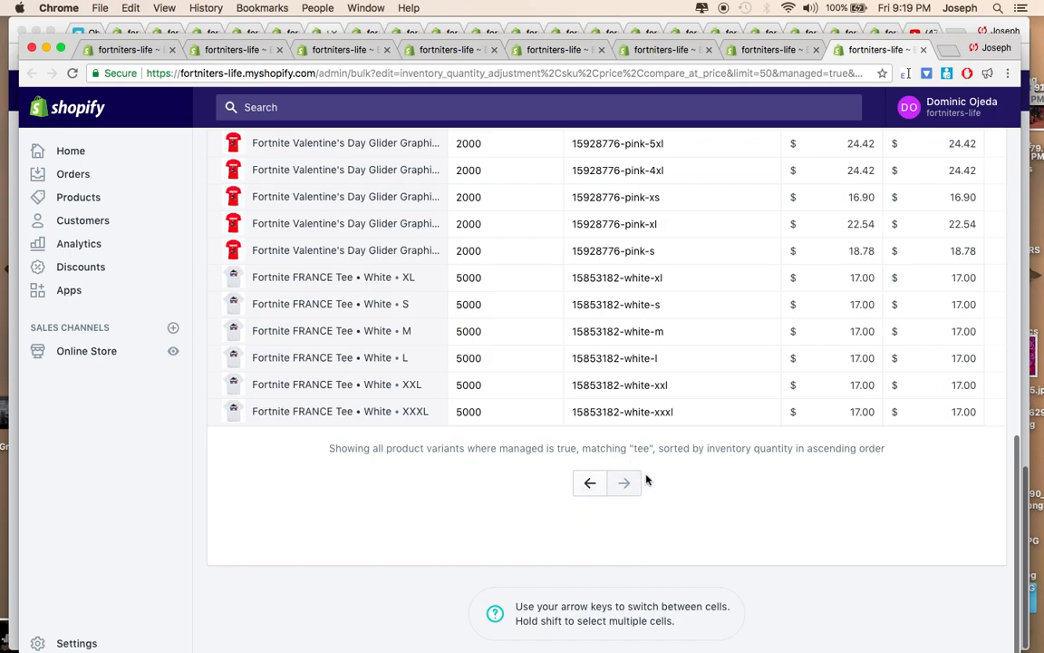
mouse_move(653, 508)
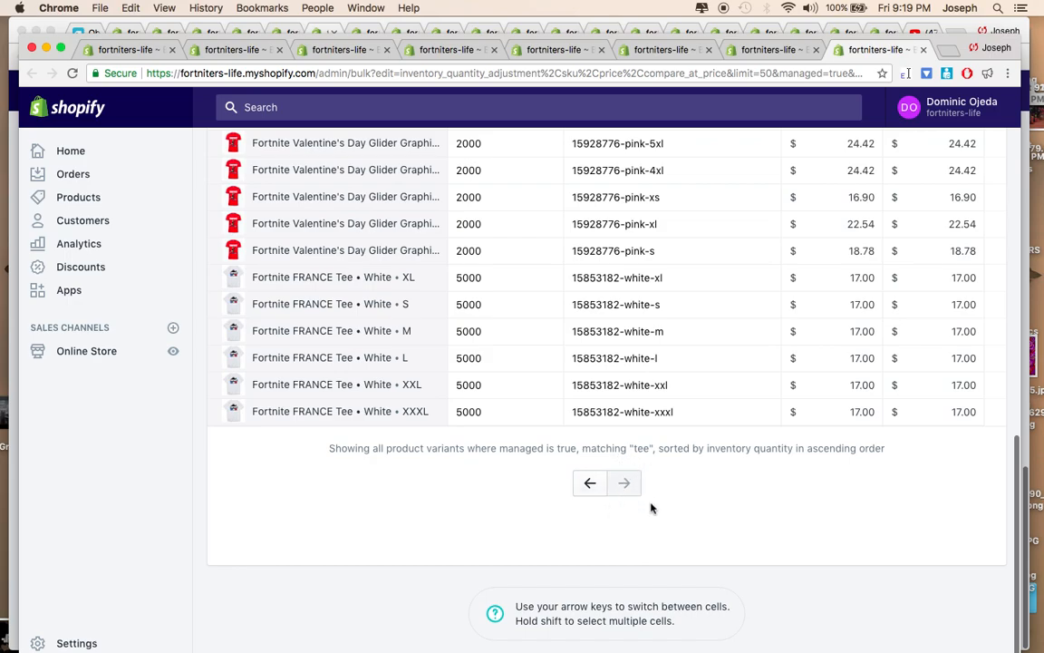
left_click(830, 411)
type("21.98")
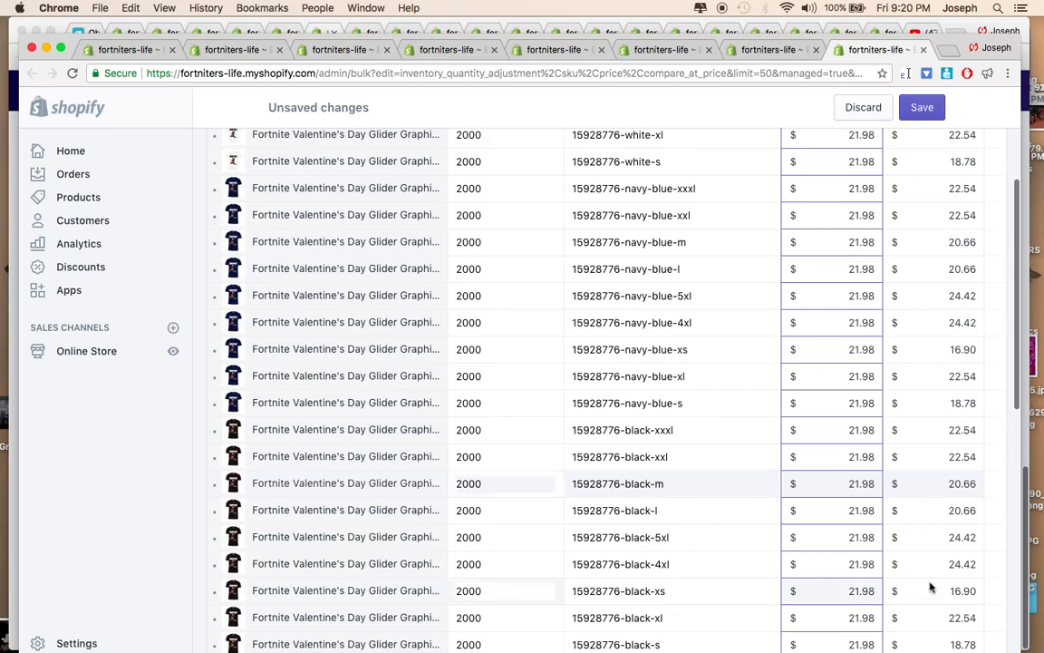
- Enter 30 as the compare-at price for the Valentine's Day Glider Graphic variants
scroll("down", 3)
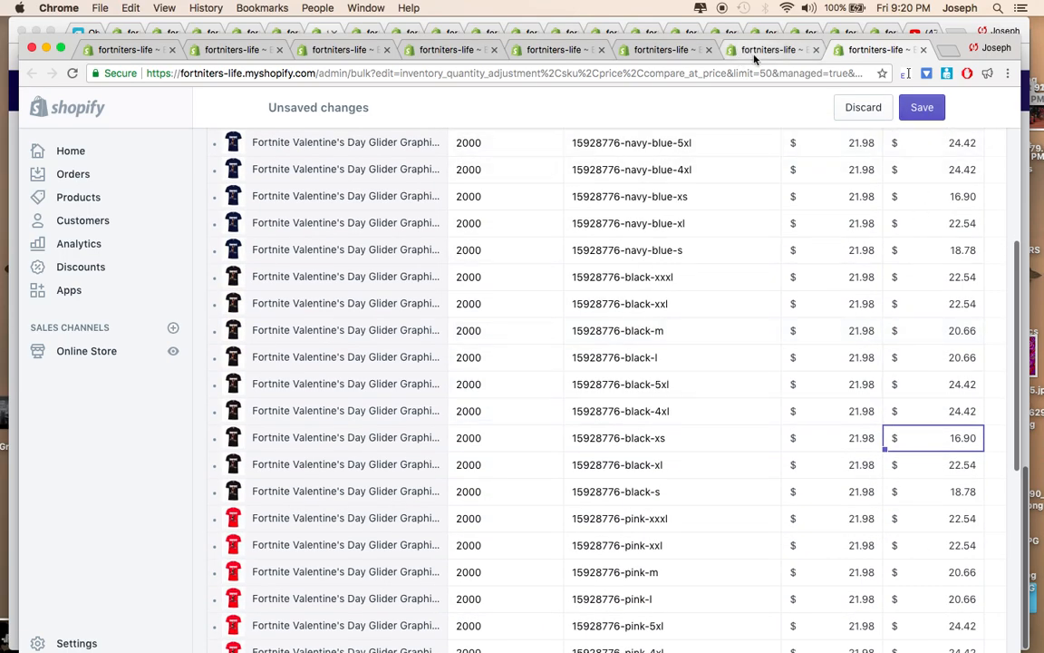
mouse_move(760, 57)
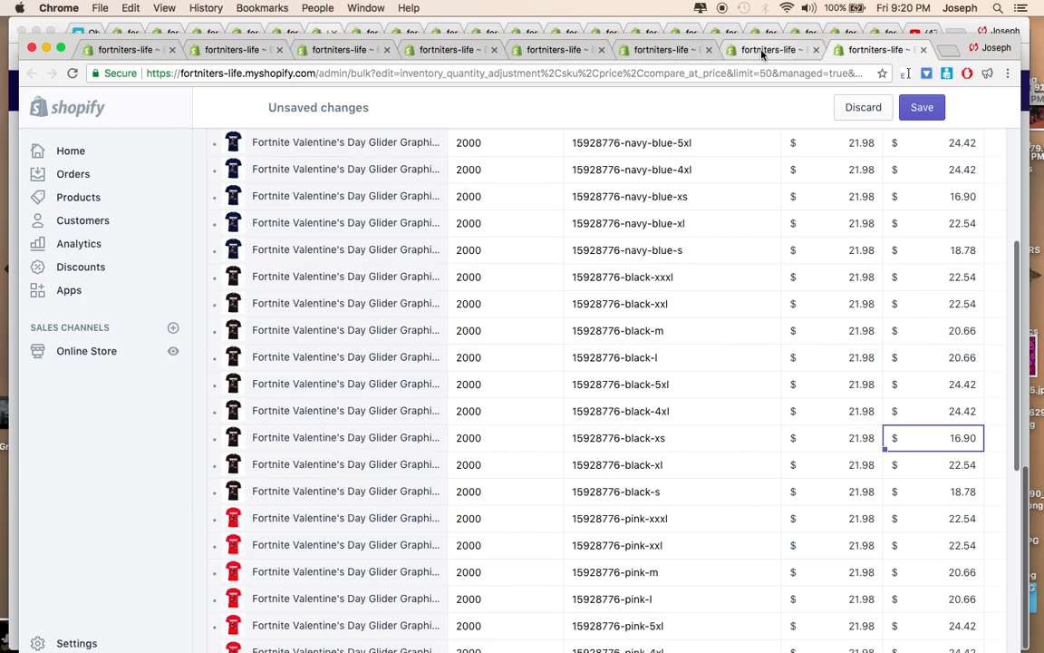
scroll("down", 3)
type("30")
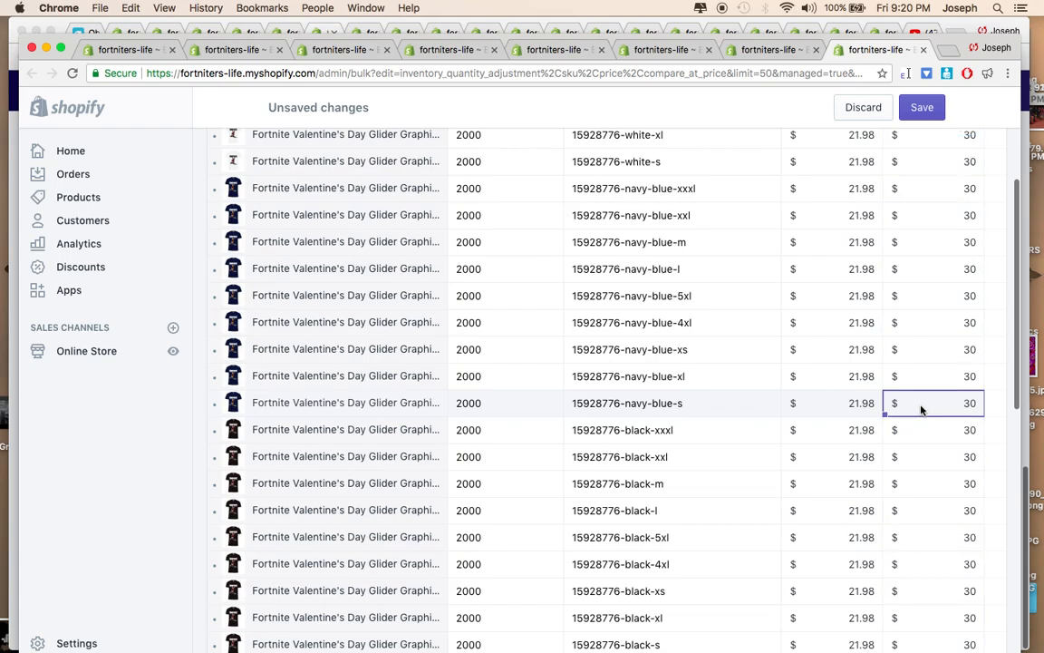
- Save the 30.00 compare-at prices and switch to the #1 Victory Logo Tee tab
left_click(921, 107)
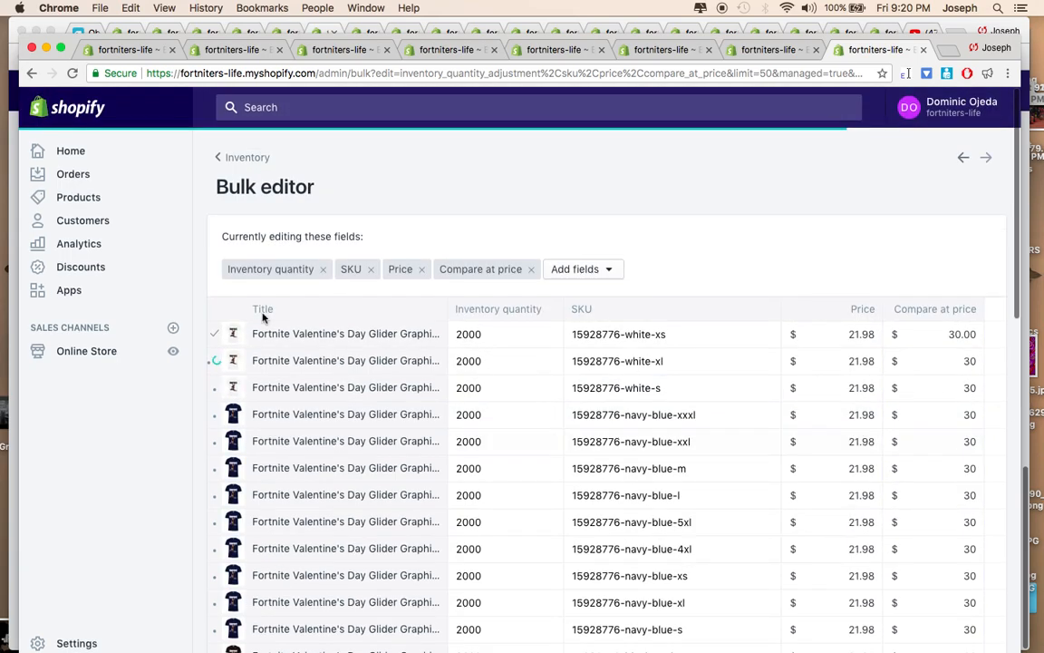
scroll("down", 3)
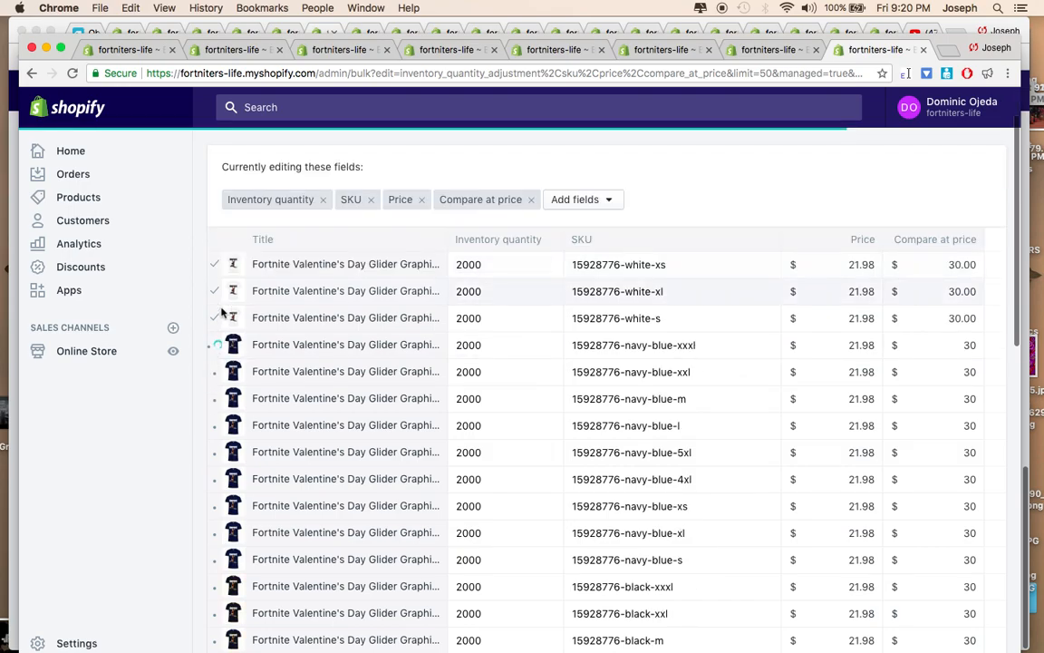
scroll("down", 3)
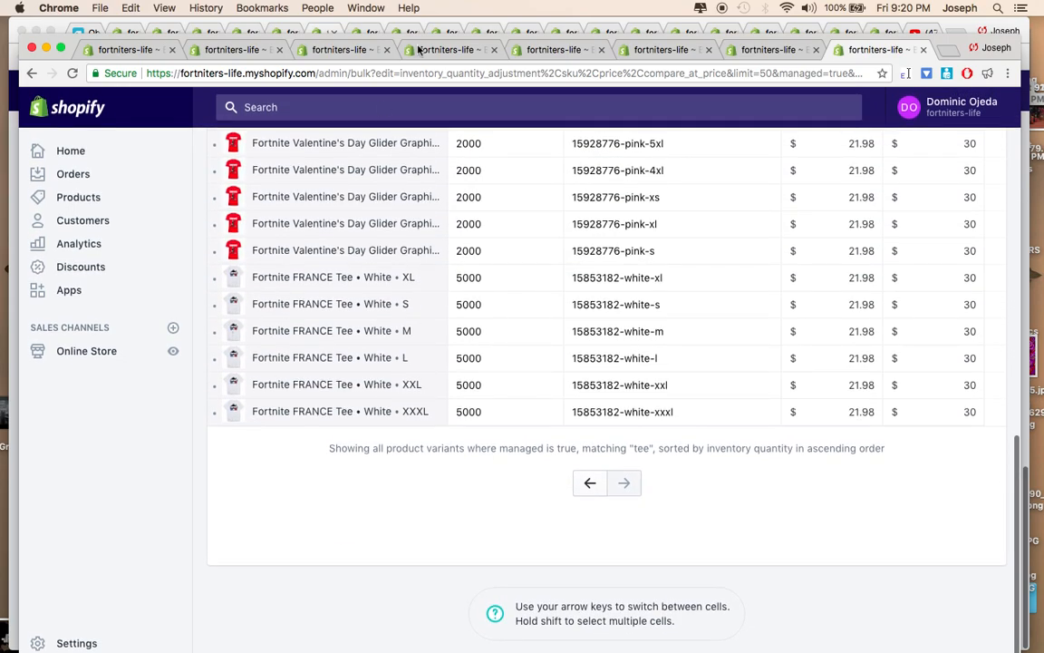
left_click(624, 482)
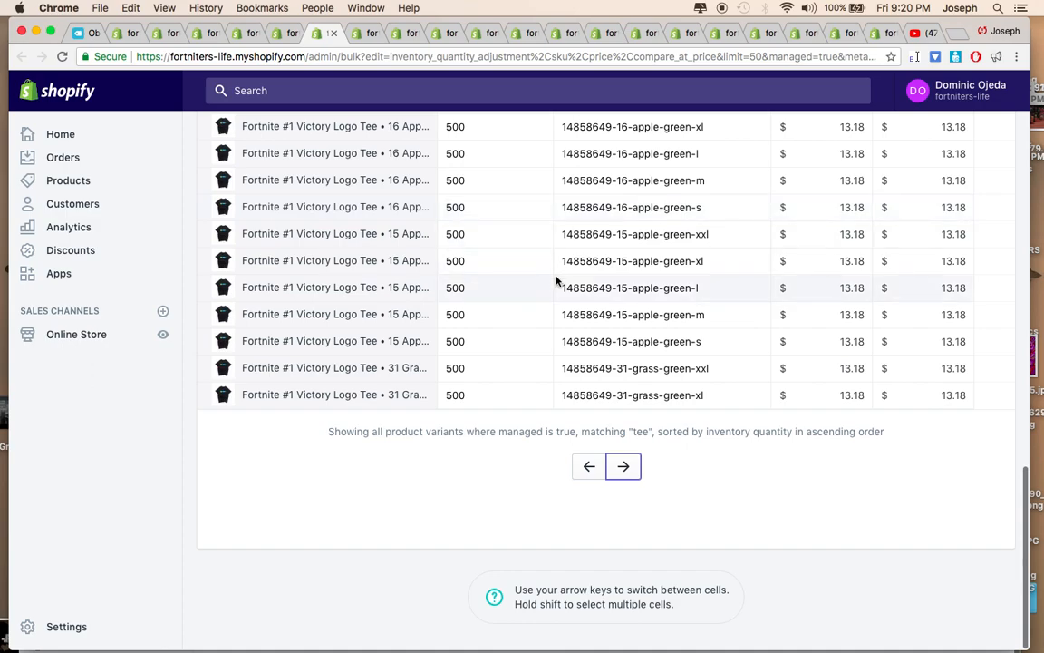
- Switch through the Loot All The Things and Thanos tabs to the Logo Camo Tee tab
scroll("down", 3)
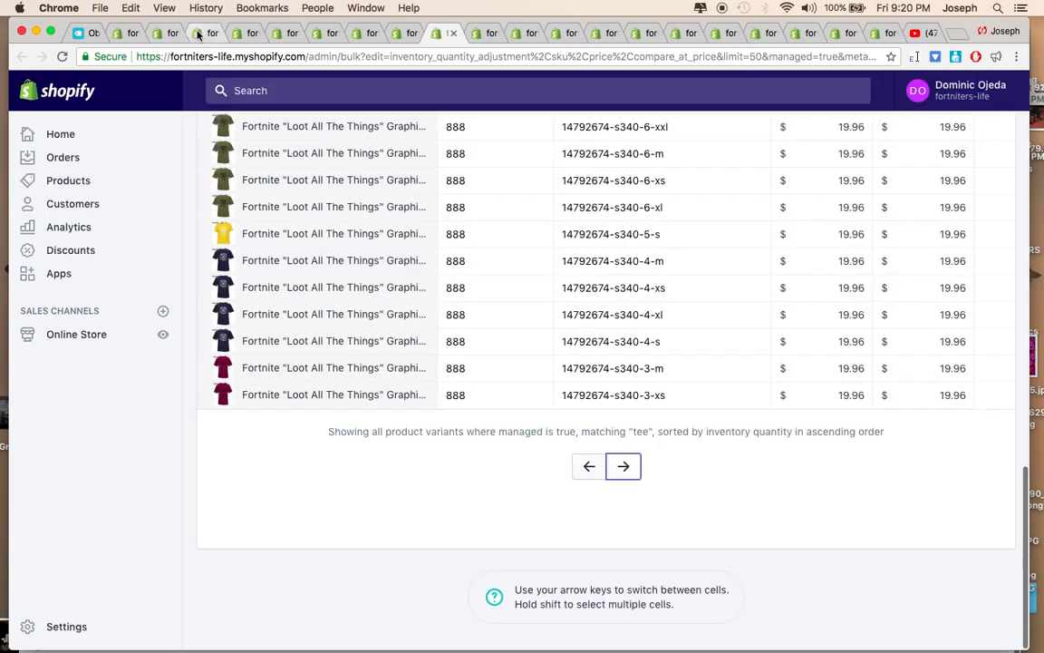
left_click(214, 33)
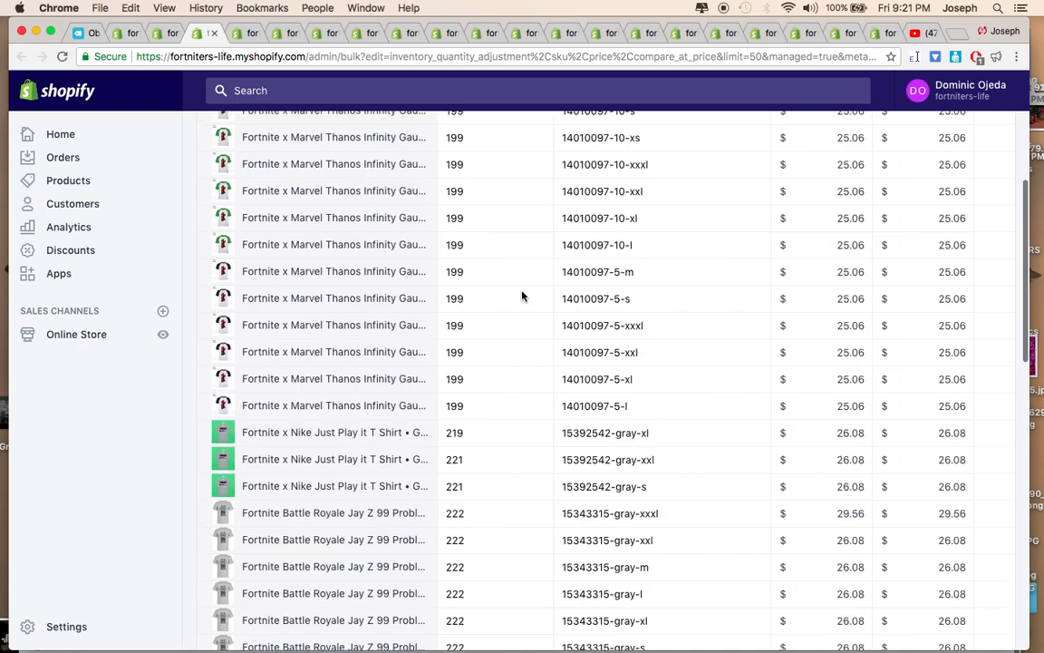
scroll("down", 3)
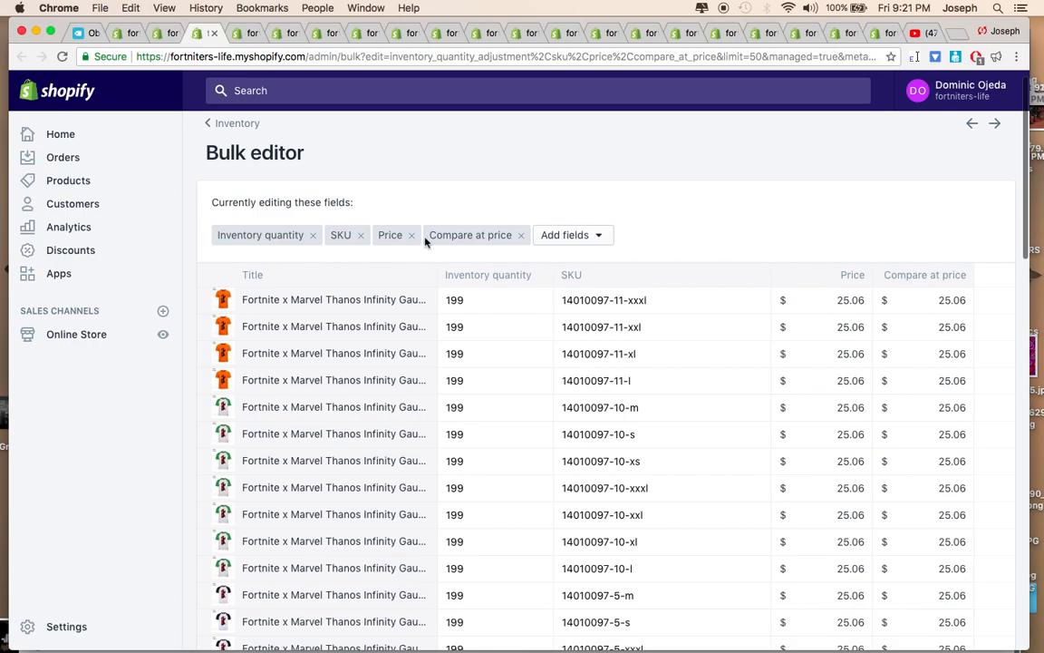
scroll("down", 3)
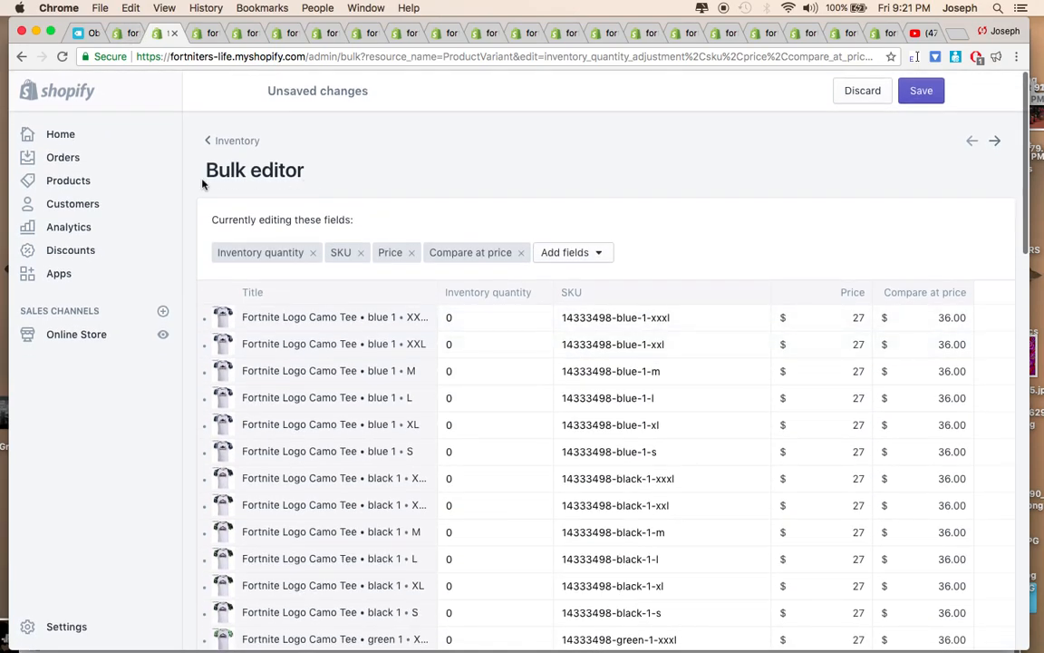
- Return to the Inventory list, discarding the unsaved Logo Camo Tee edits
left_click(236, 142)
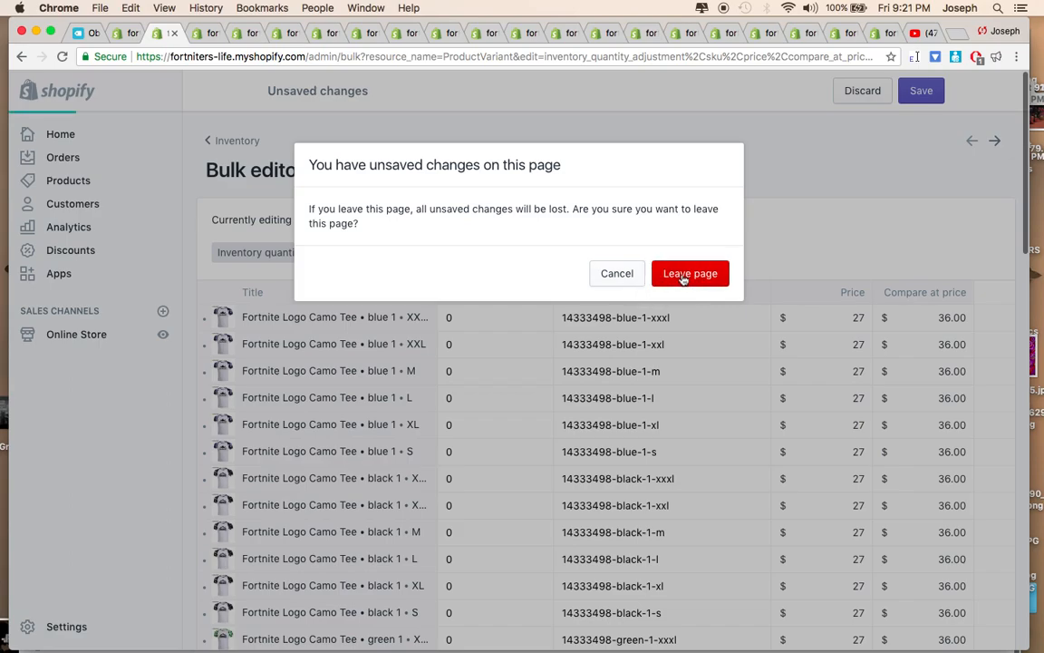
left_click(689, 272)
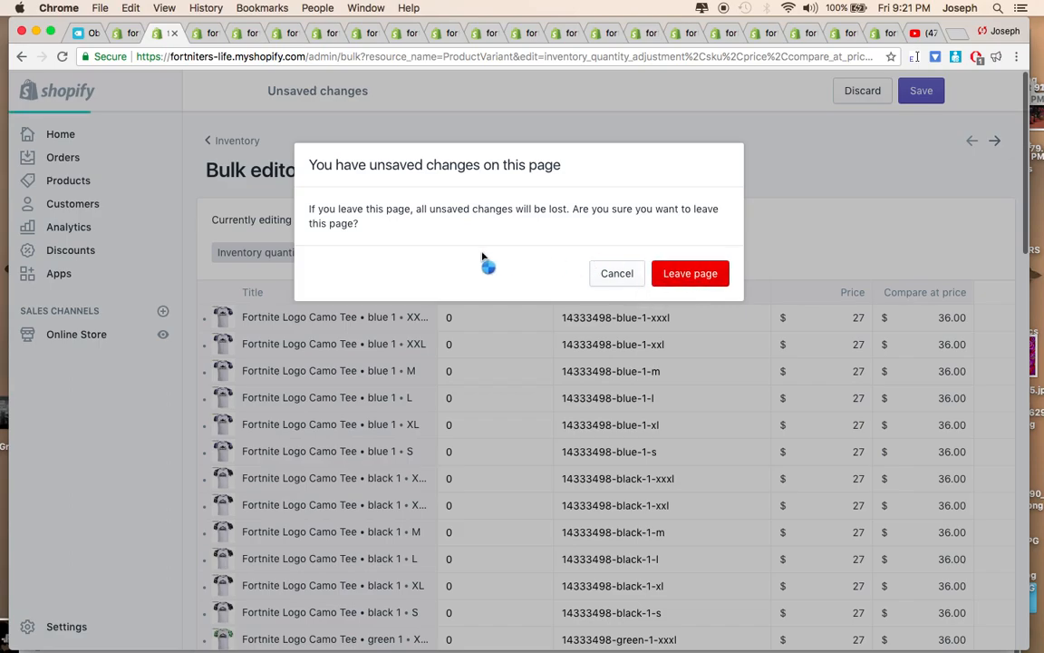
left_click(689, 272)
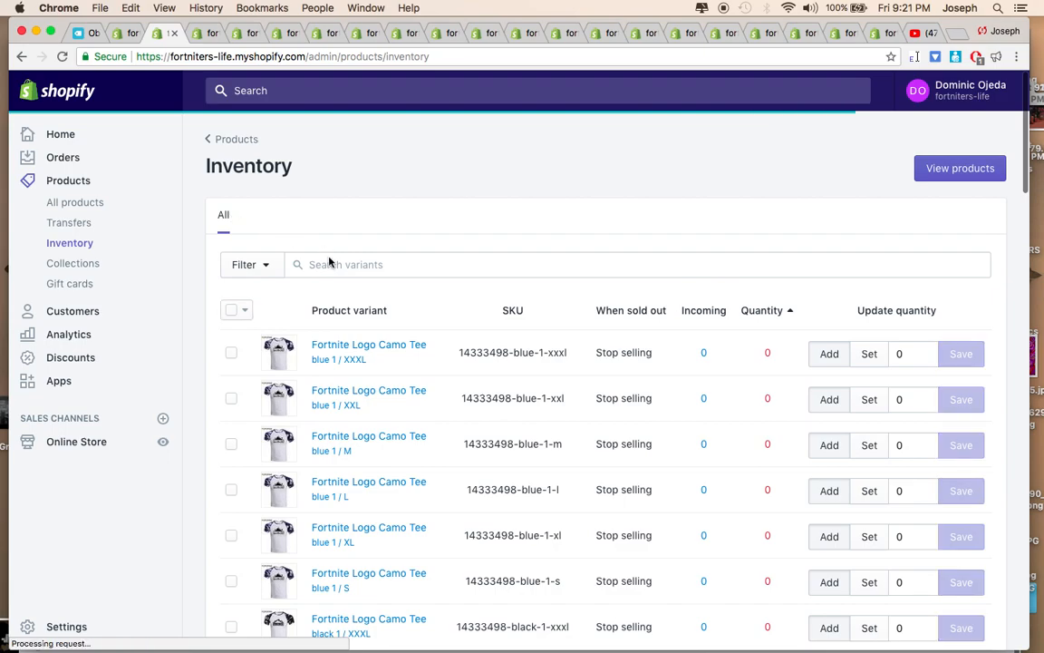
- Search variants for "watches", find none, and leave that tab for the Logo Extended Tees page
type("watches")
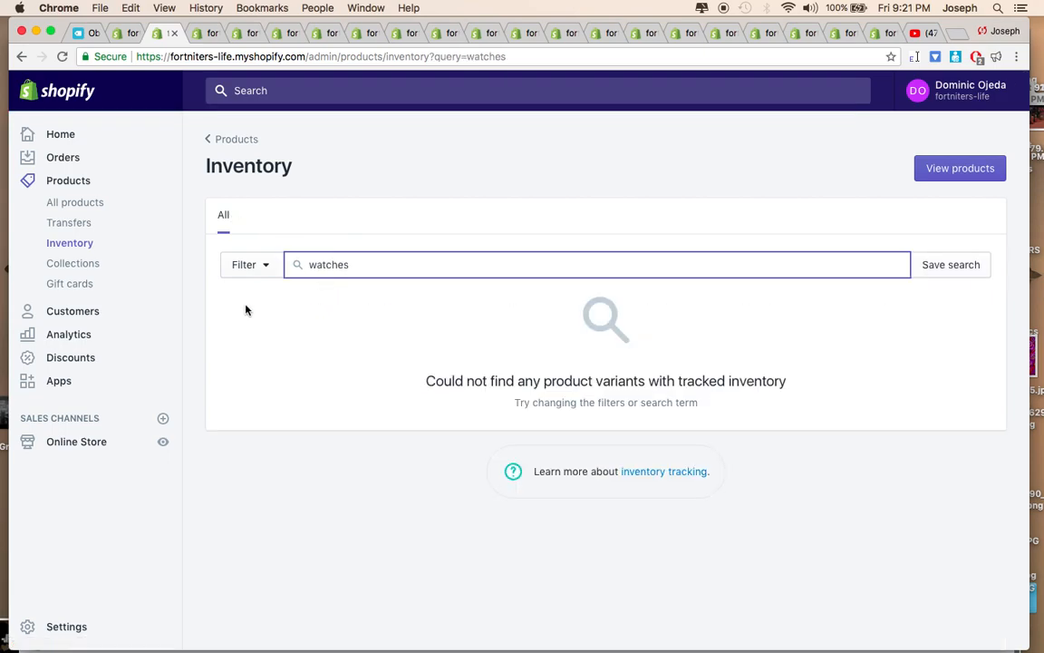
double_click(328, 265)
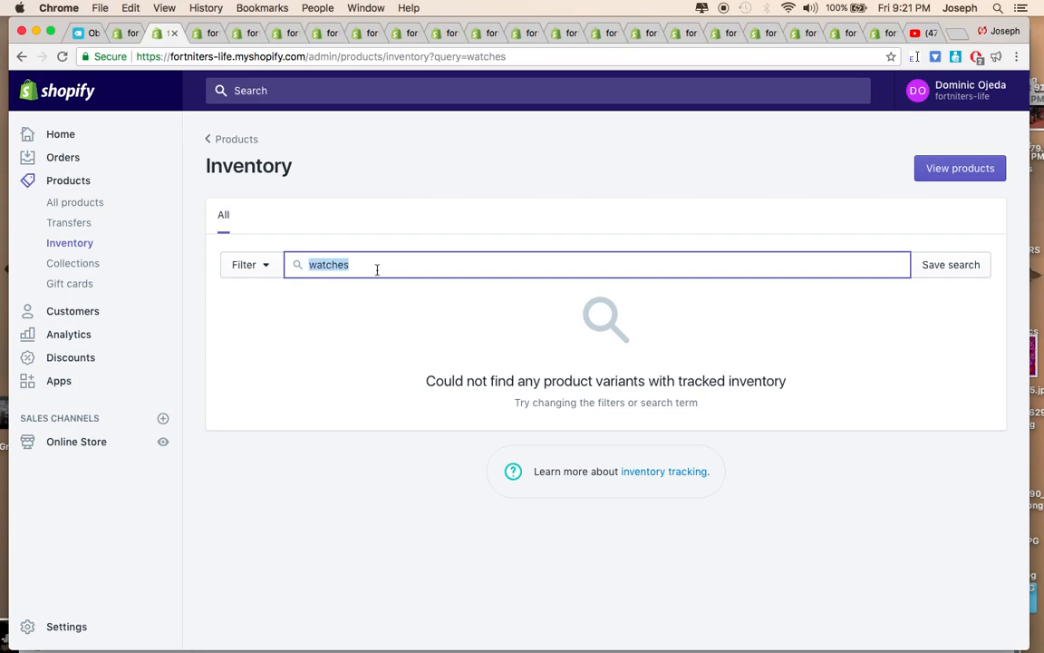
key("backspace")
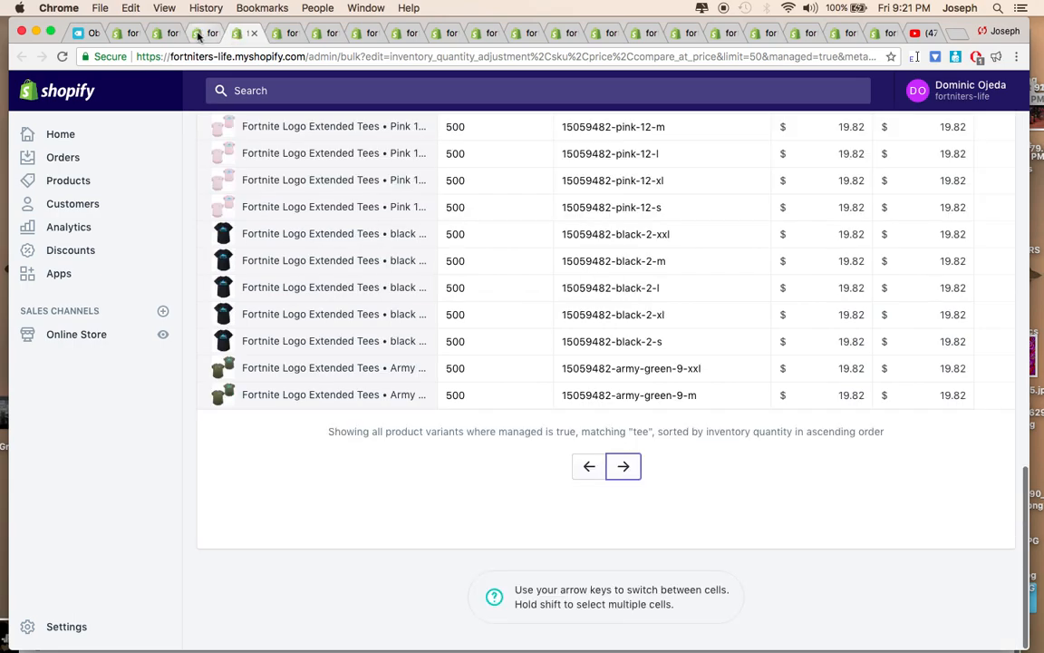
mouse_move(377, 40)
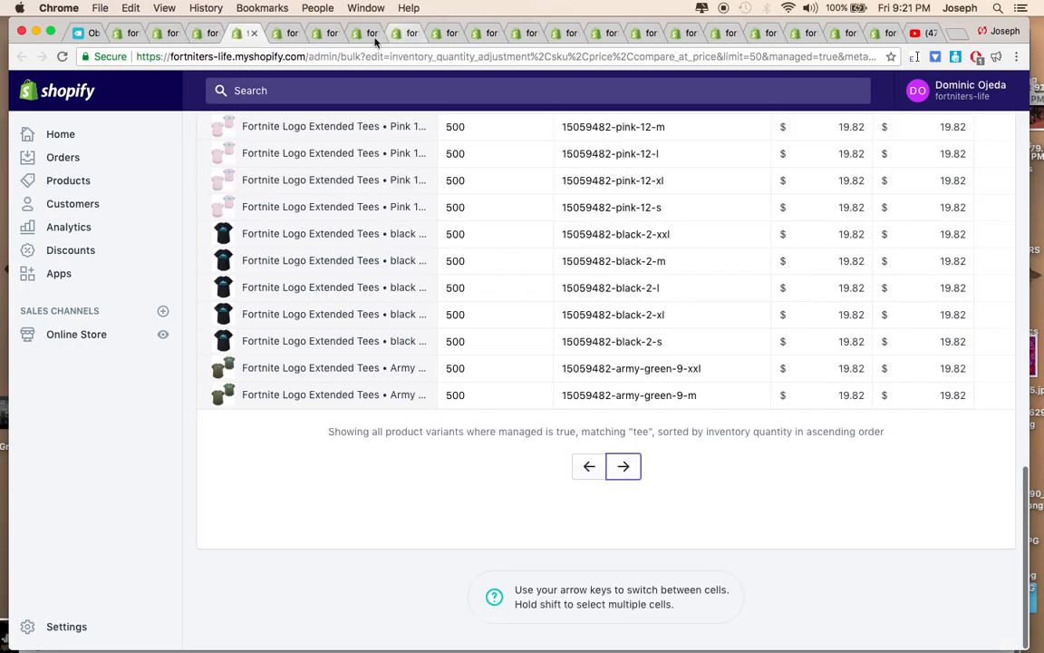